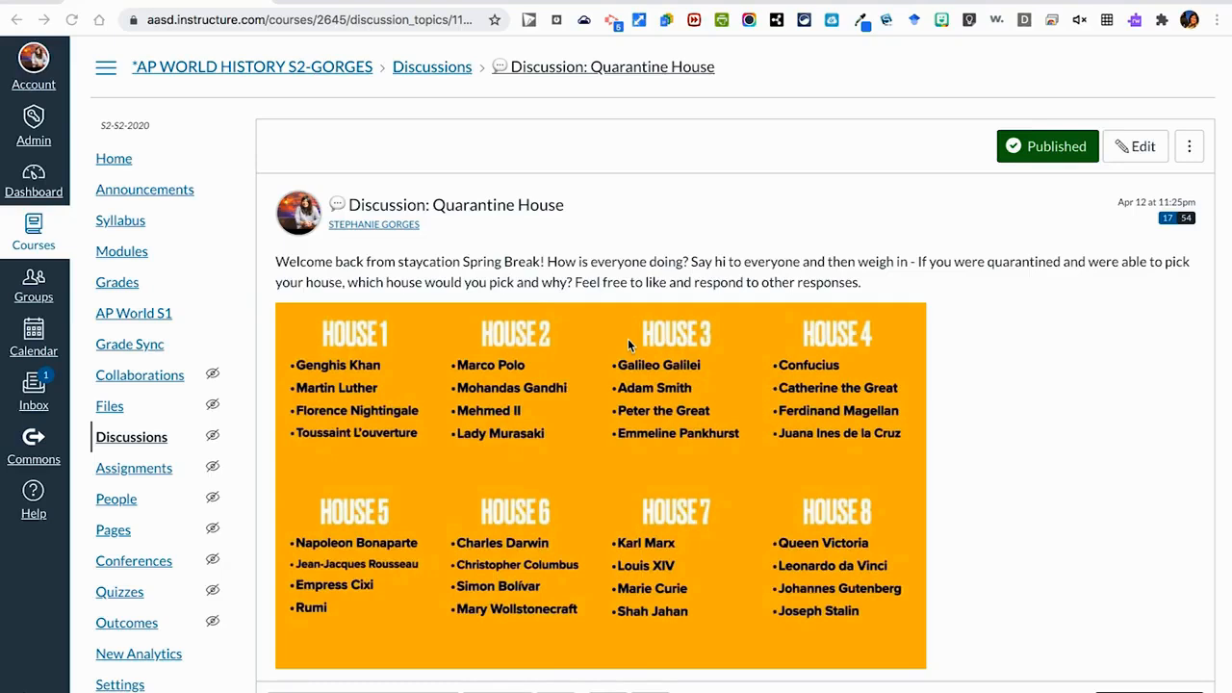
Start a new item in the Independent Reading module as a brand-new Discussion topic
scroll(down, 3)
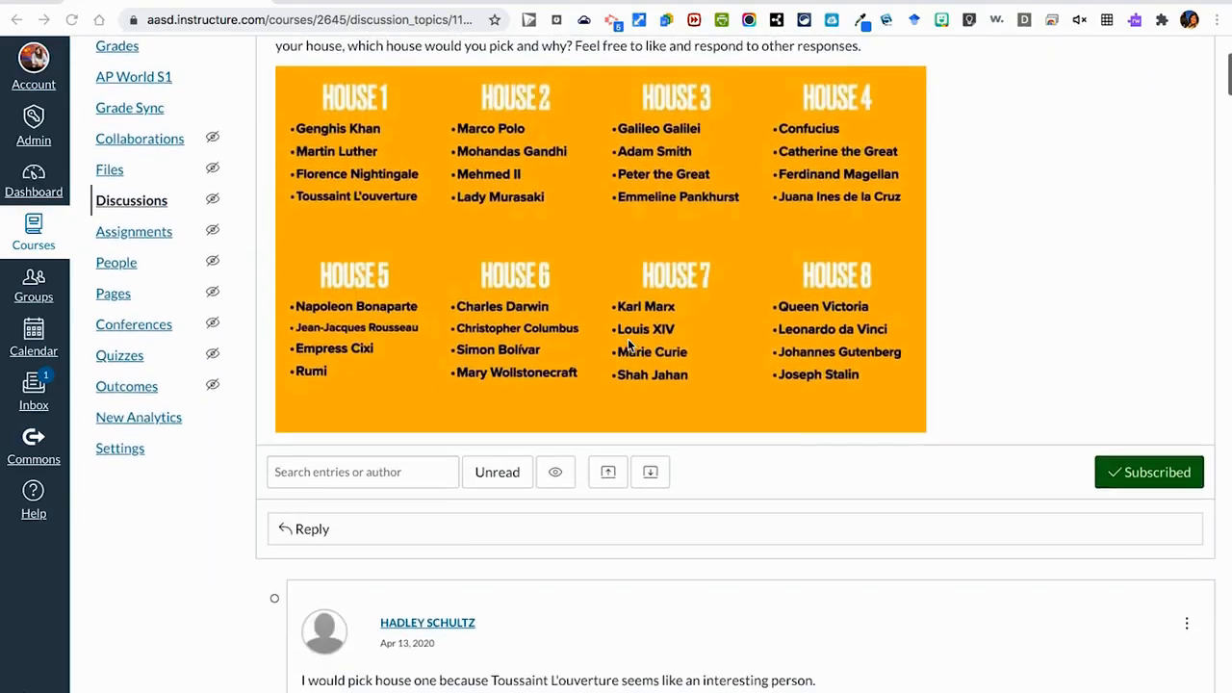
scroll(down, 3)
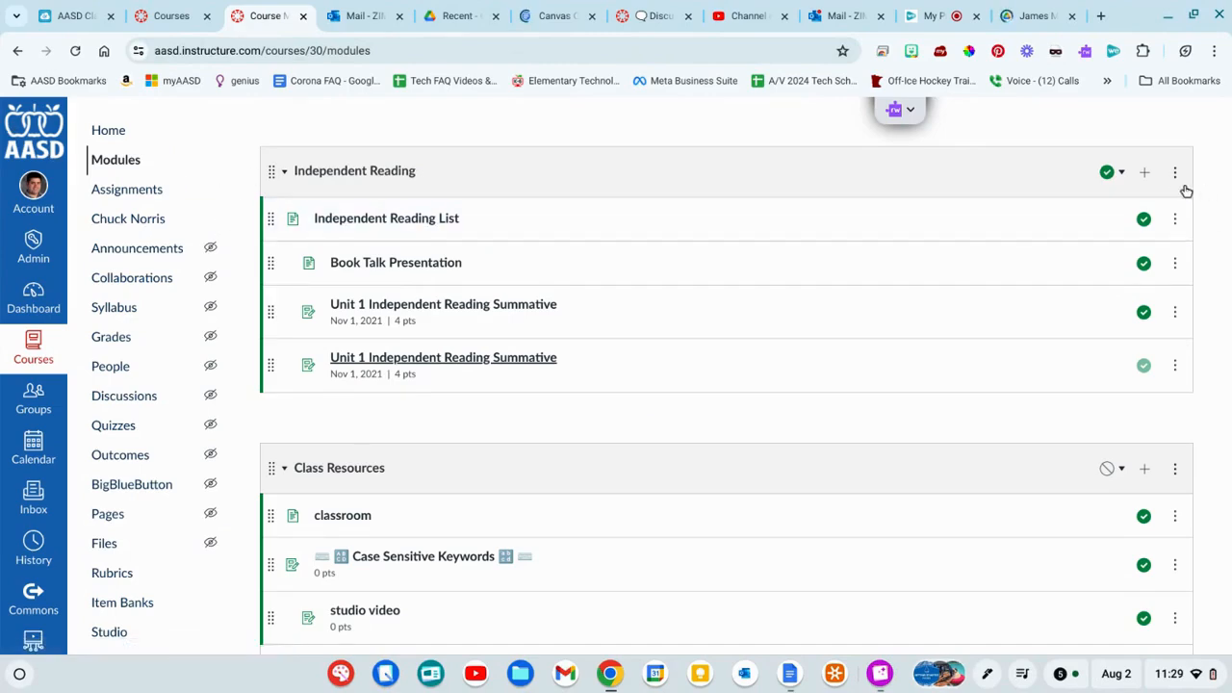
click(1143, 172)
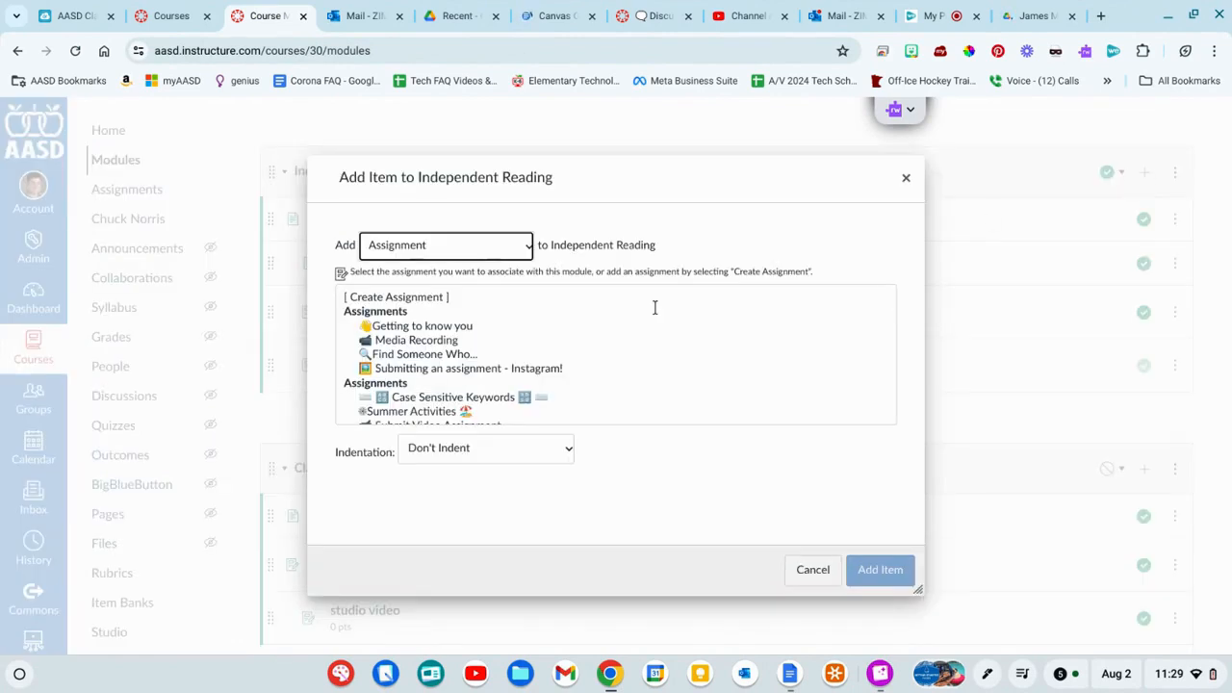
click(447, 244)
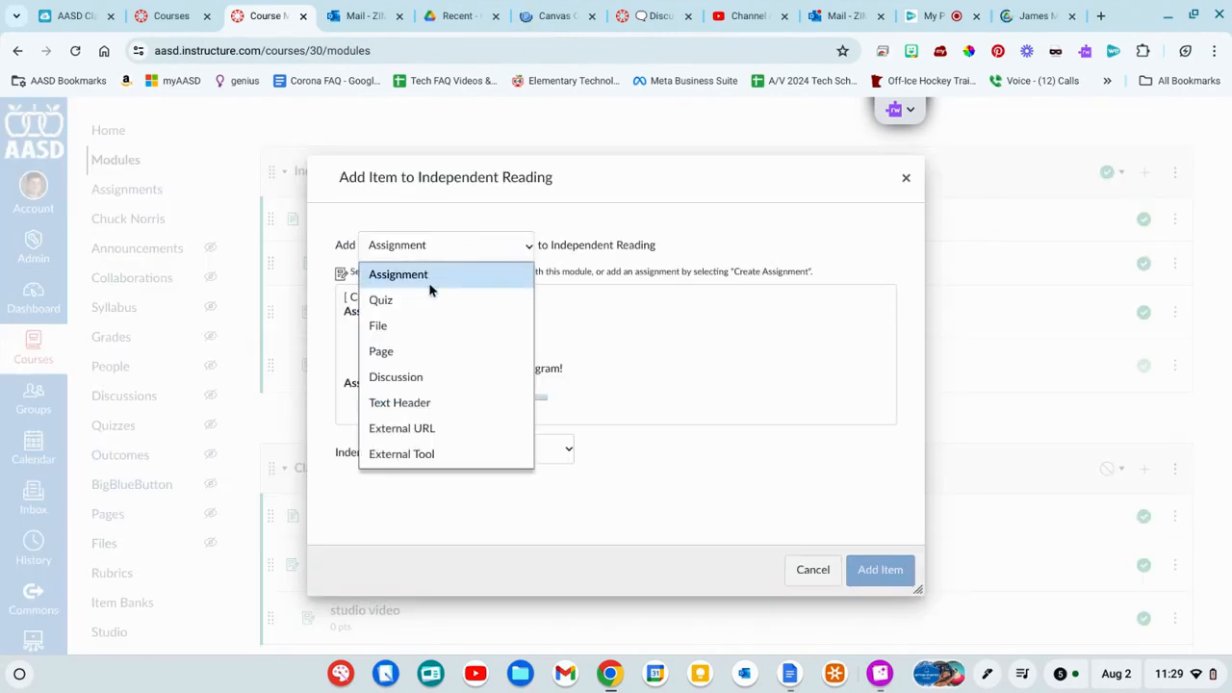
click(397, 375)
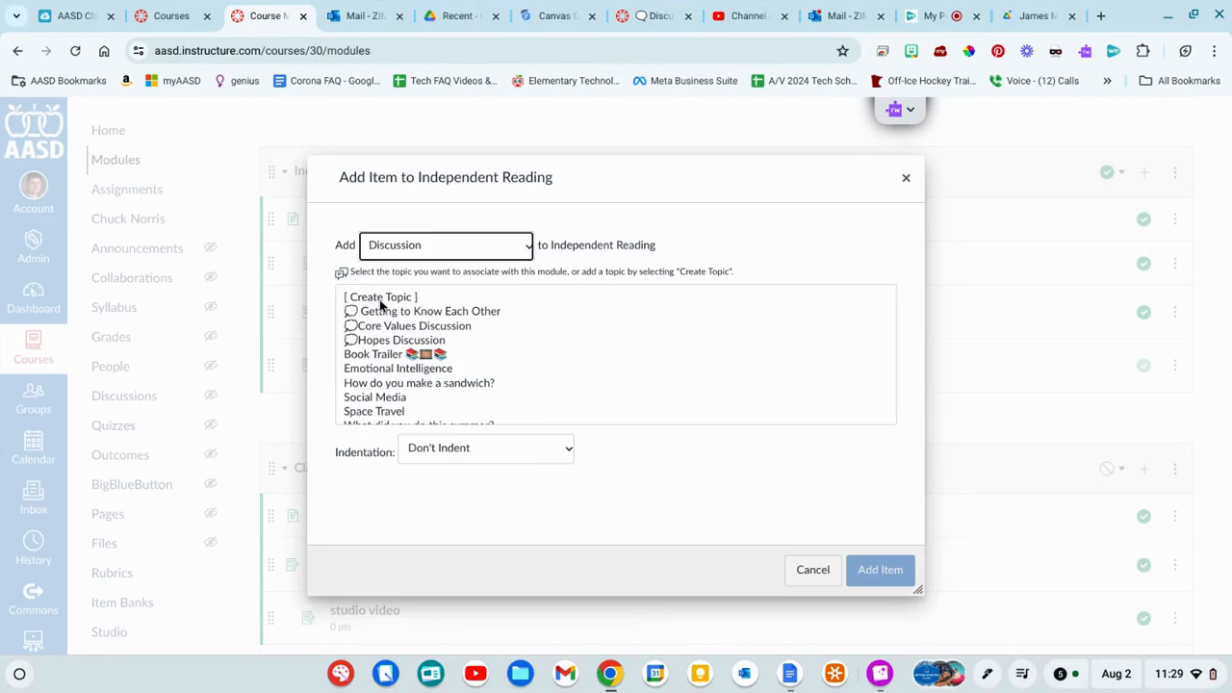
click(381, 297)
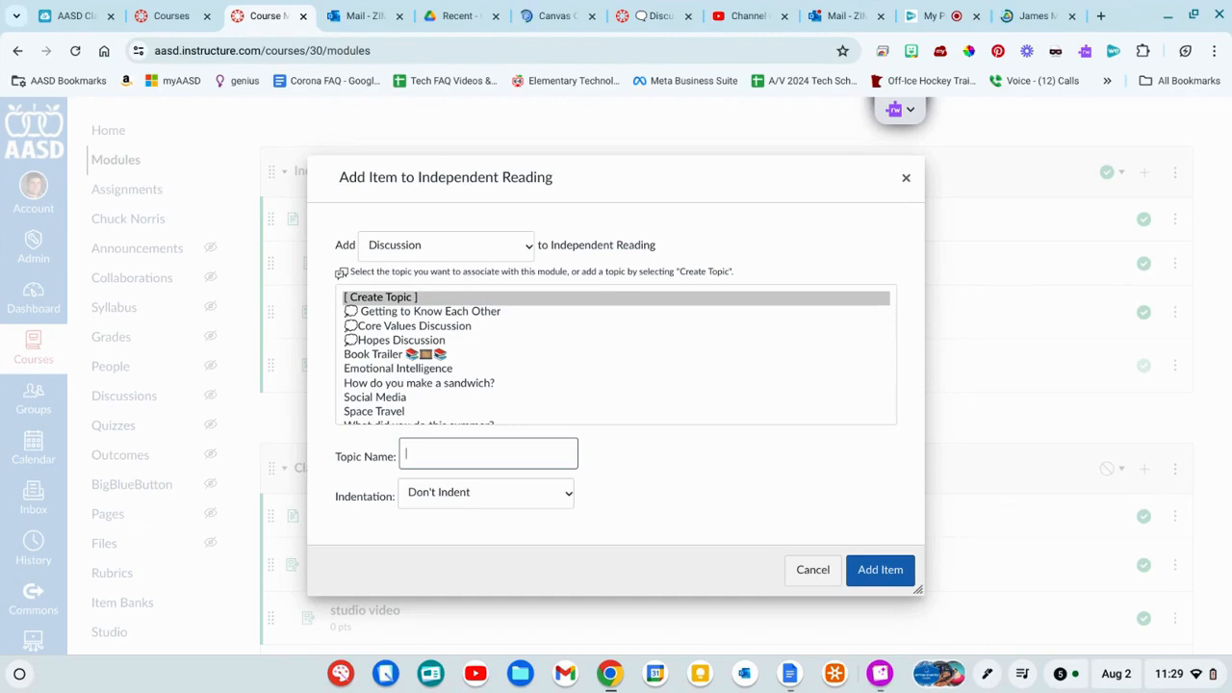
Name the topic 'Summer Memories' and add it to the module
text(S)
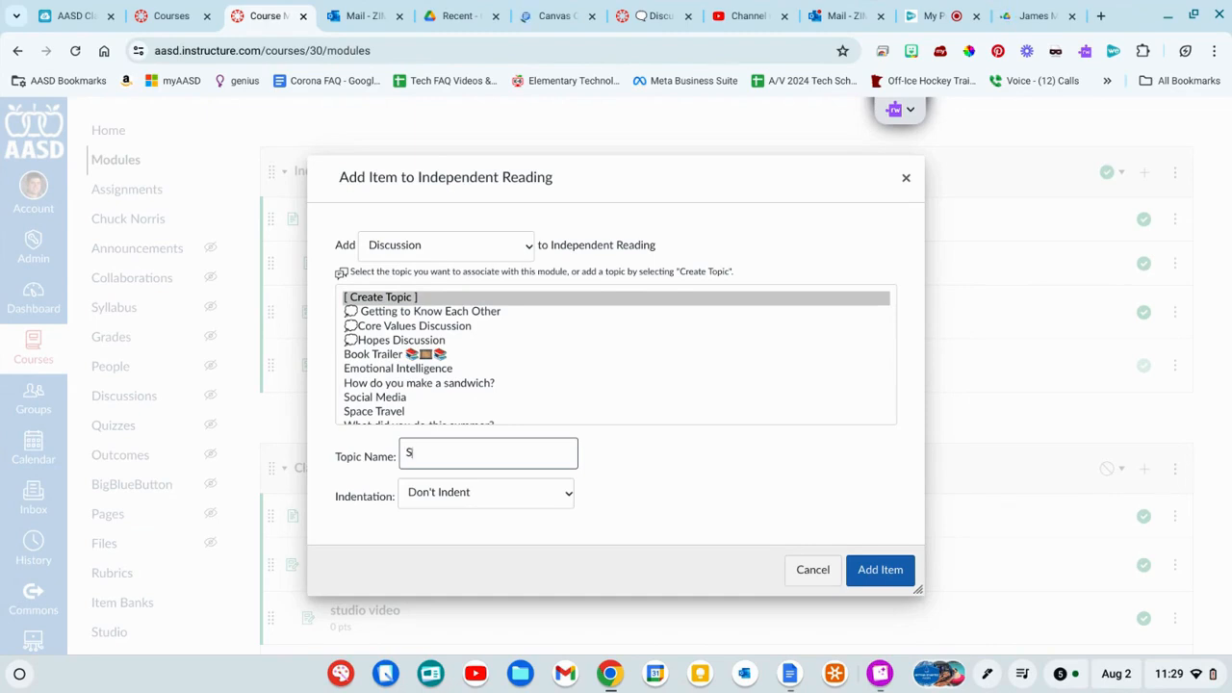
text(ummer Me)
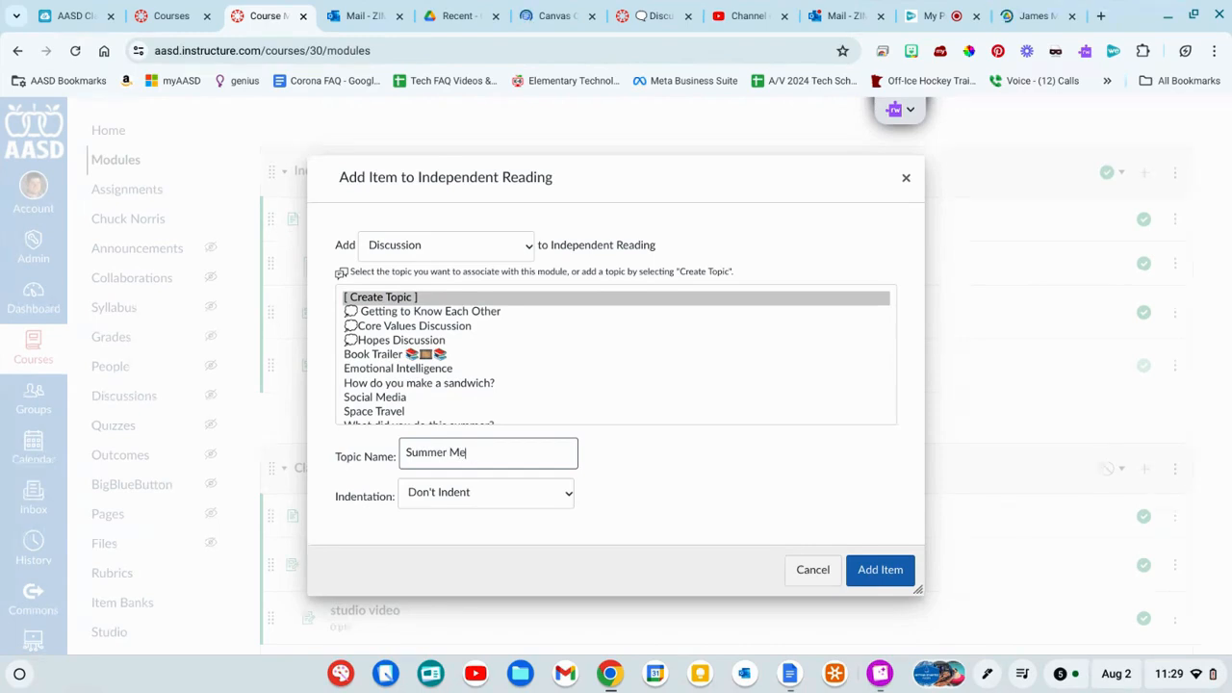
text(mories)
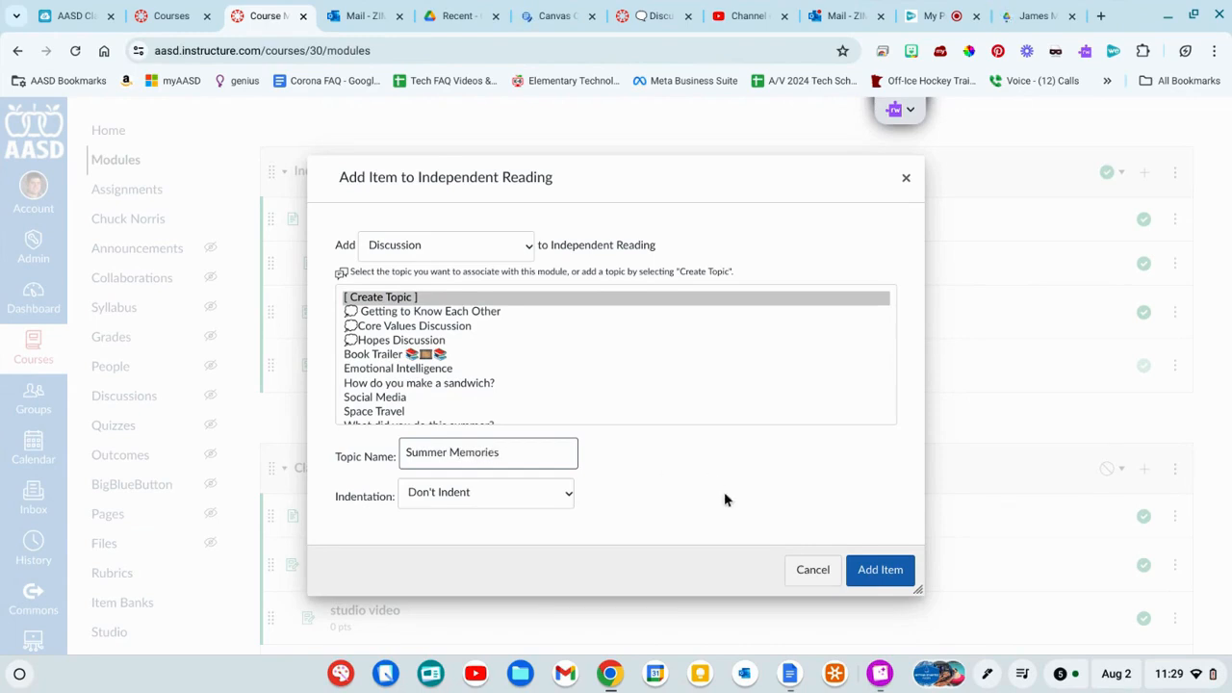
click(878, 570)
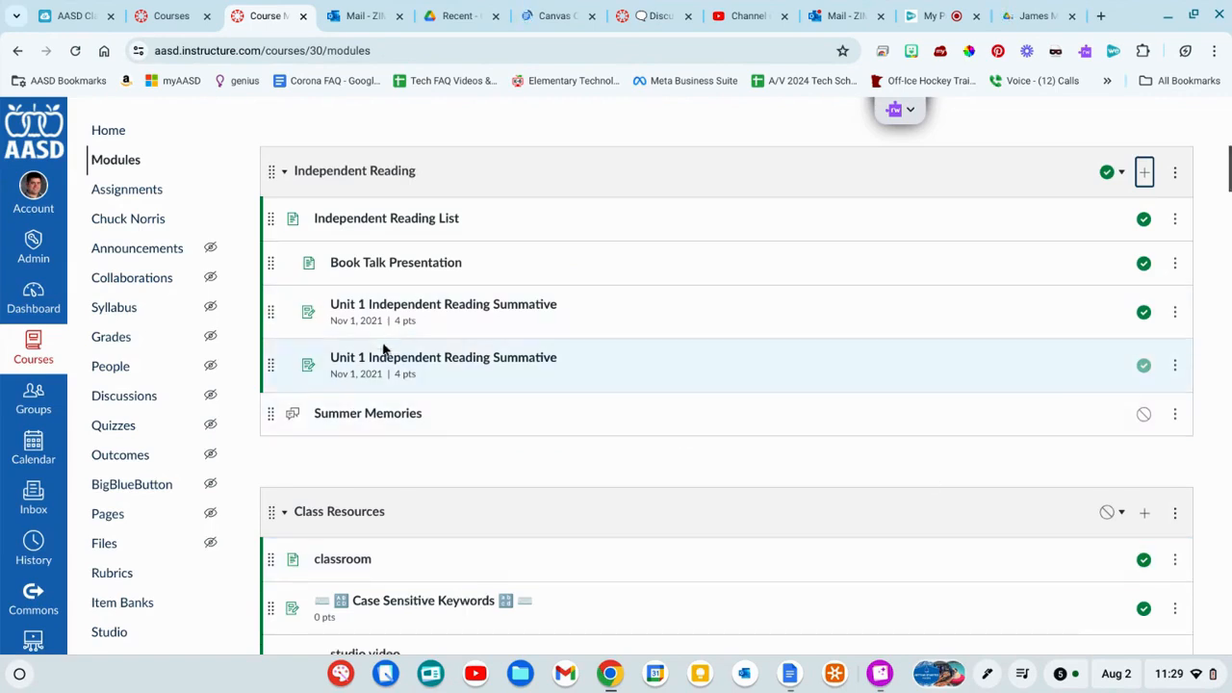
mouse_move(368, 412)
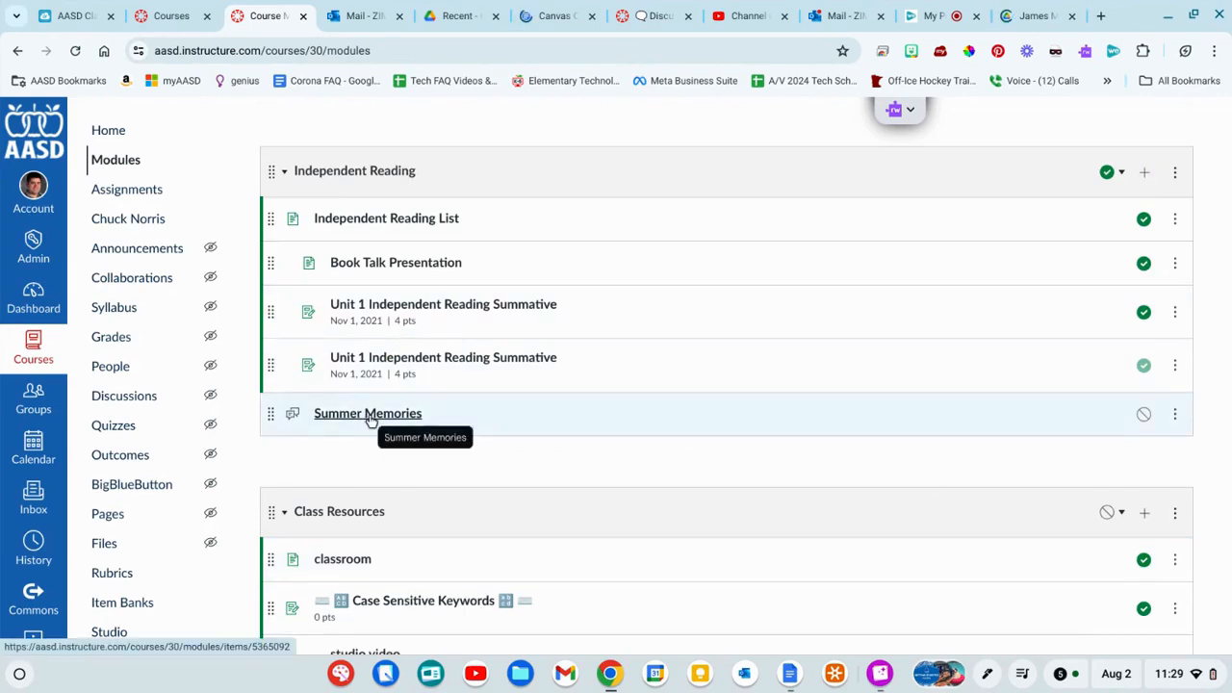
Open the Summer Memories discussion and choose Edit from its actions menu
click(366, 412)
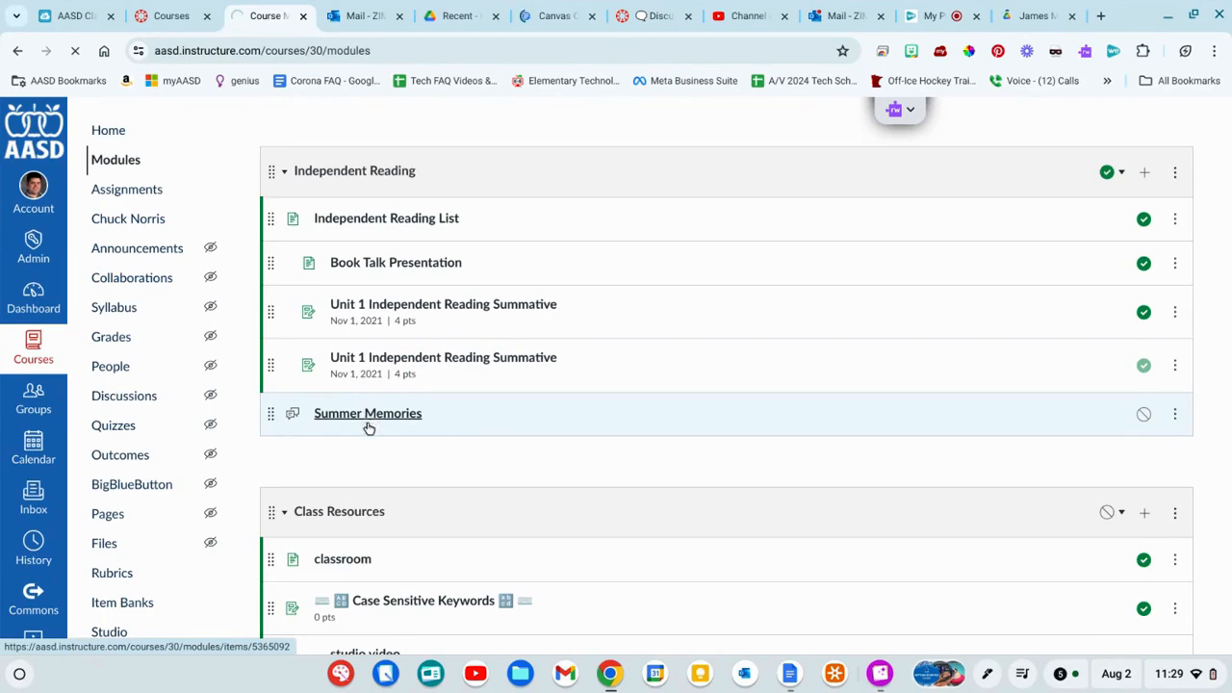
click(368, 412)
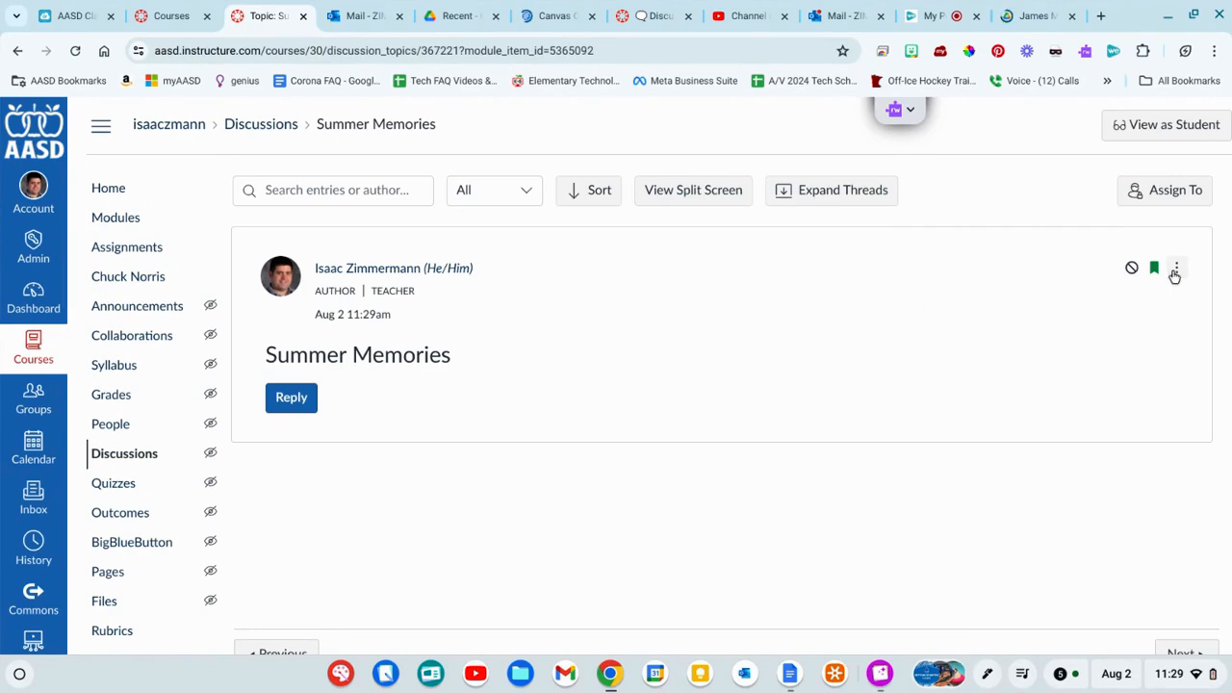
click(1174, 267)
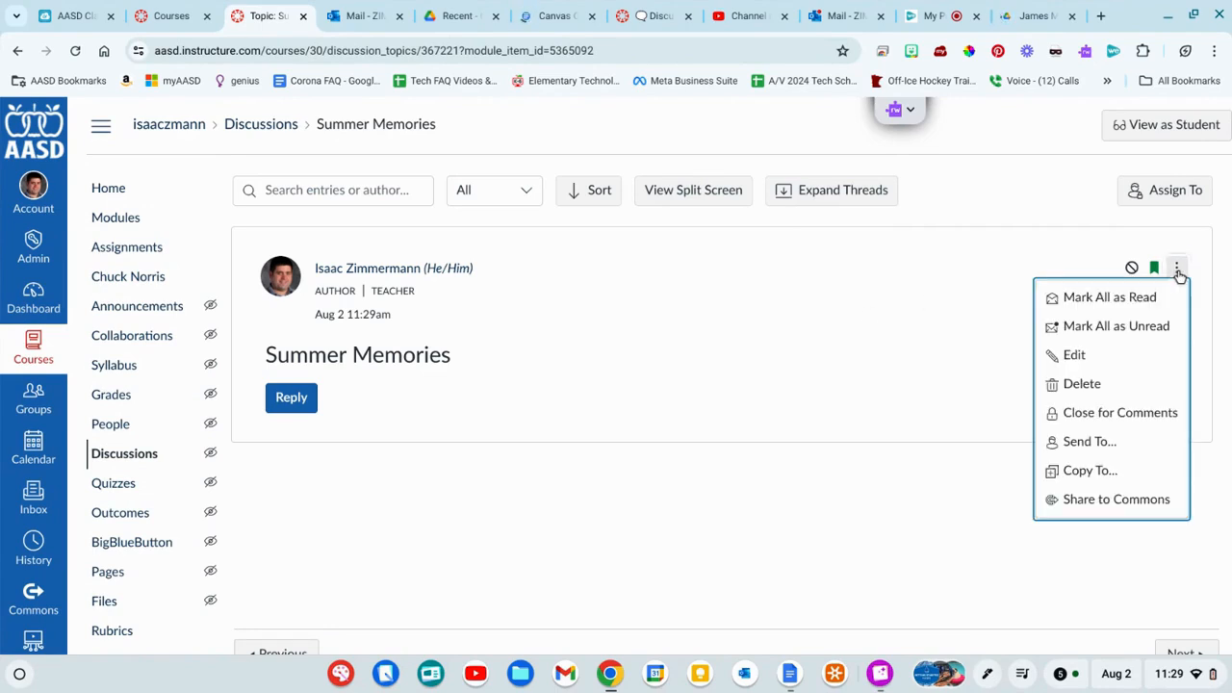
click(1074, 354)
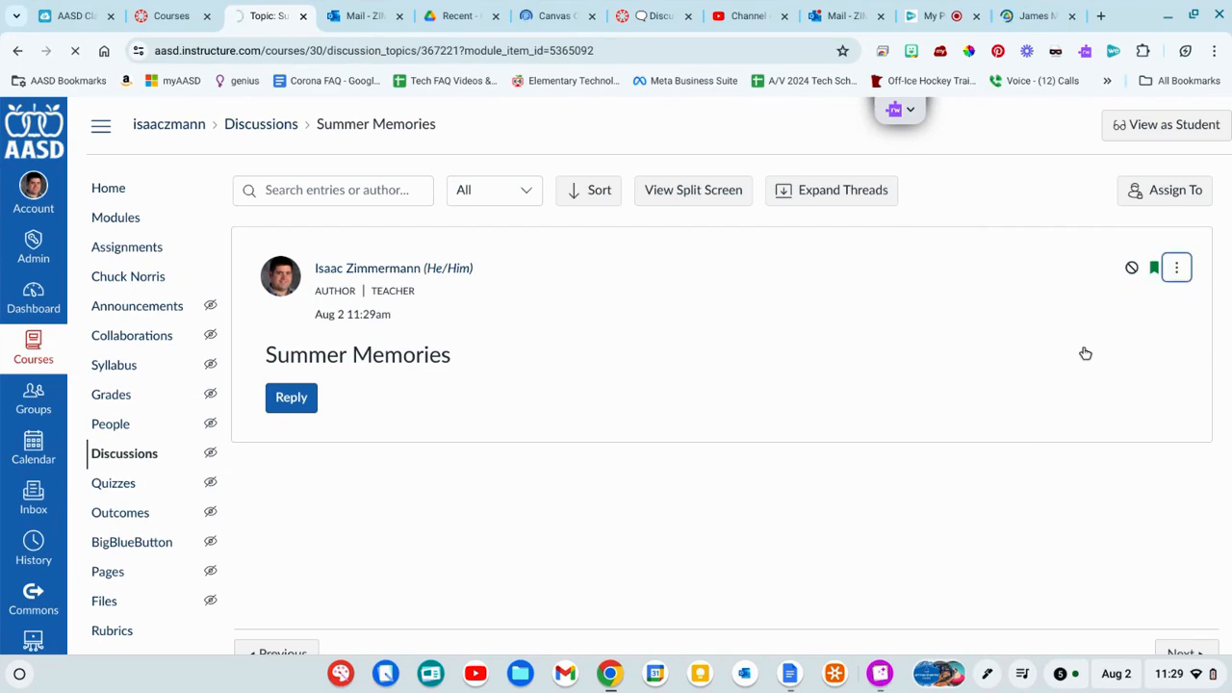
click(1176, 268)
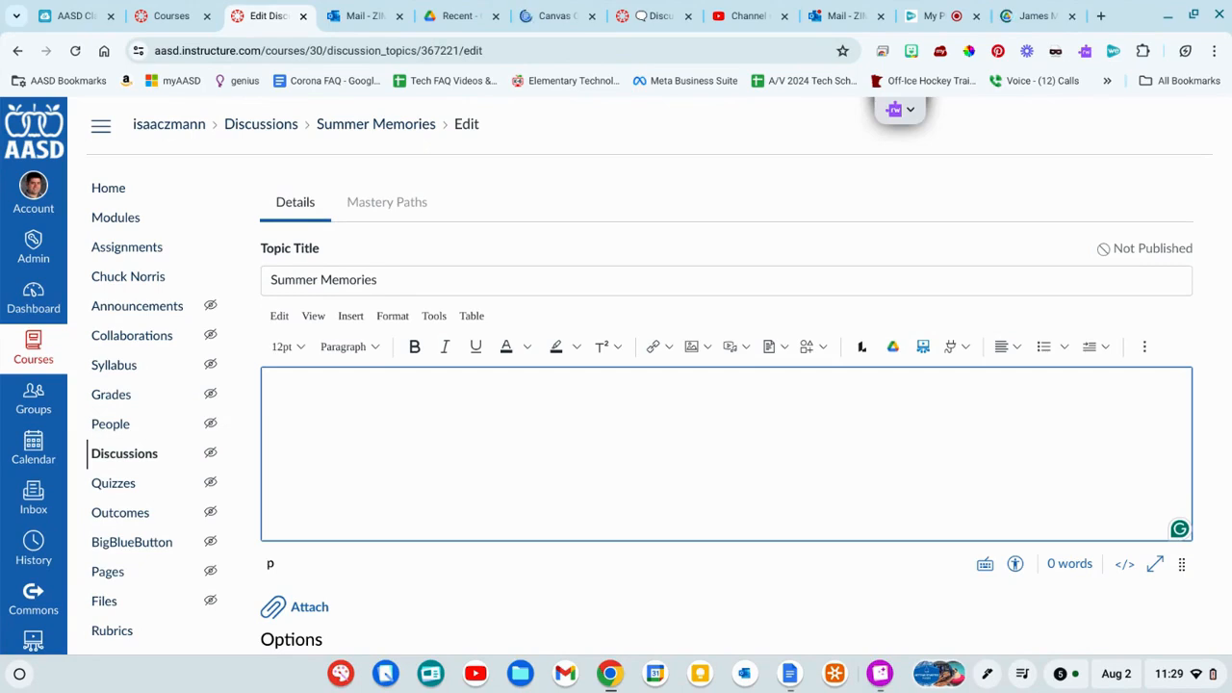
Write the prompt 'What was your favorite memory from this summer?' in the discussion body
text(What was your favorite memory from this summer?)
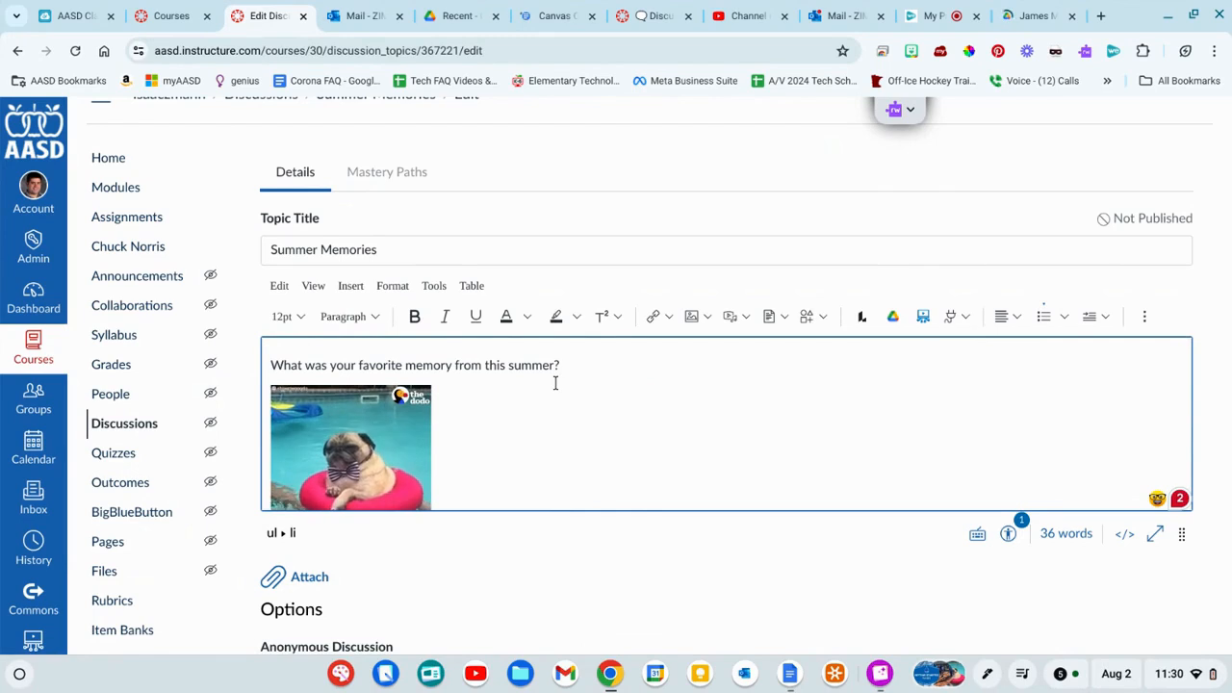
scroll(down, 3)
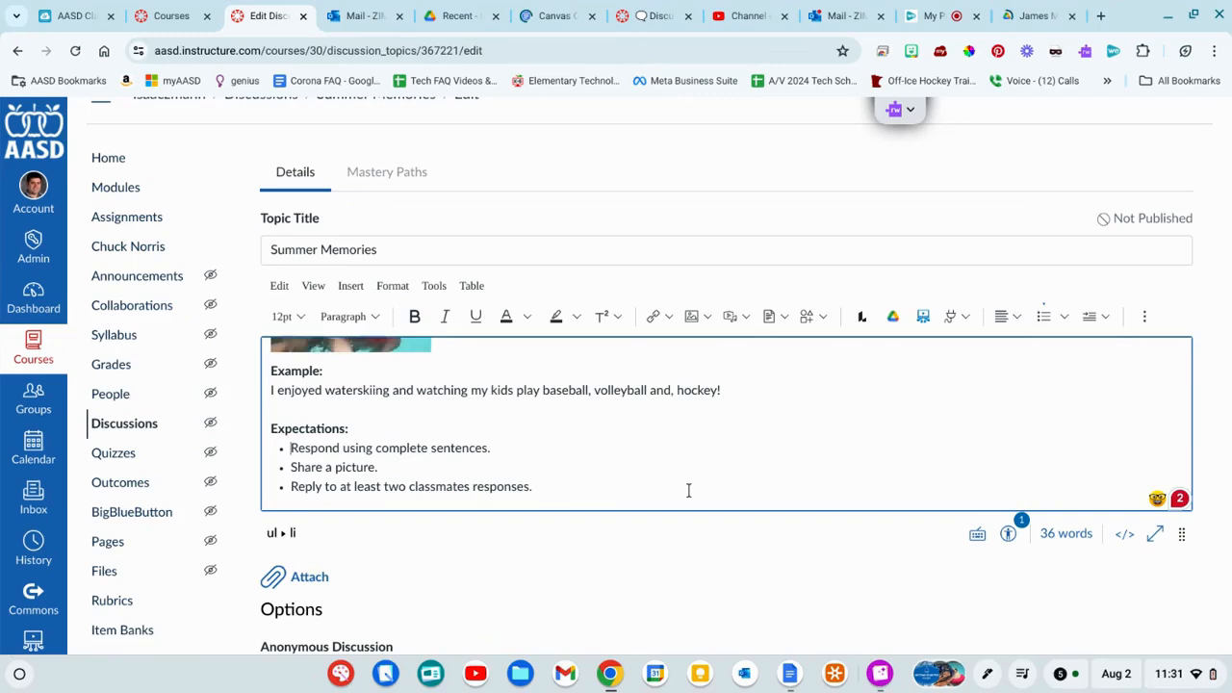
scroll(down, 3)
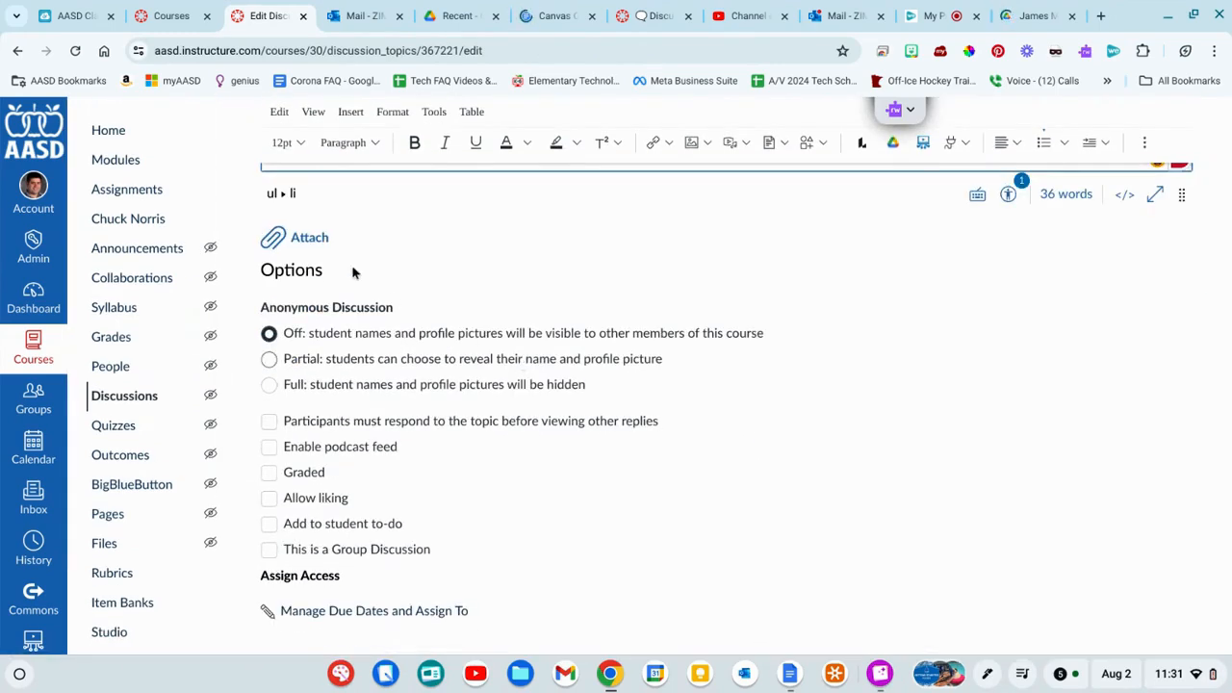
mouse_move(395, 279)
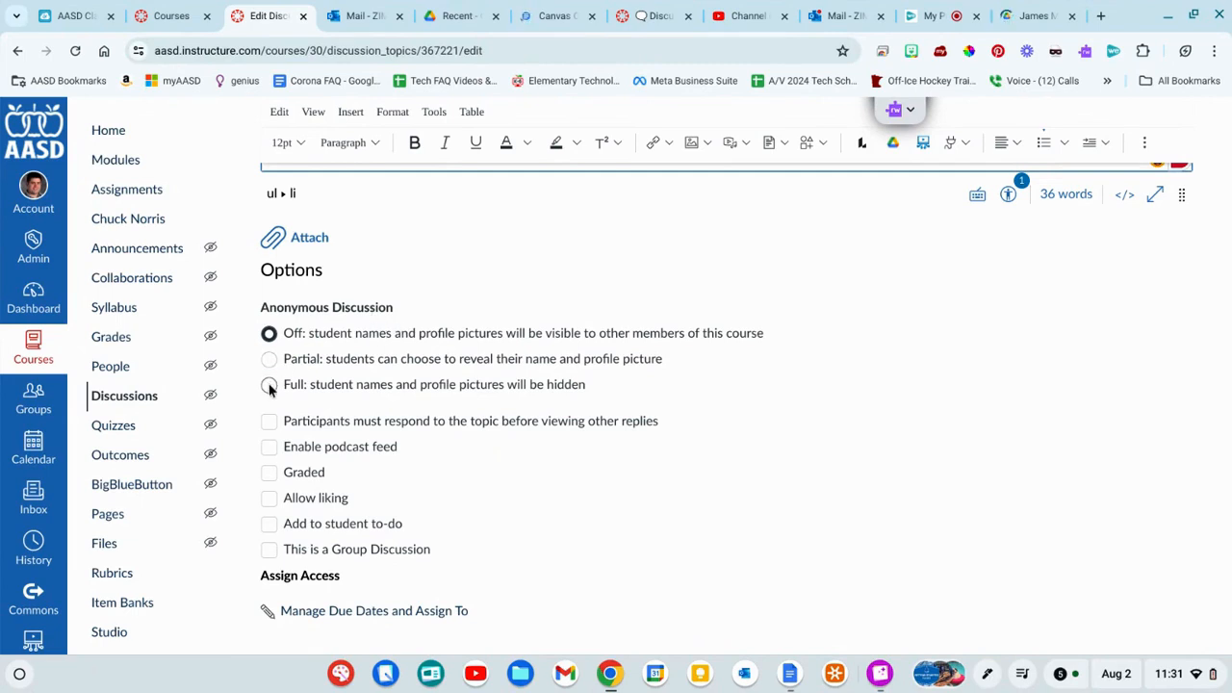
Keep student names visible and require responding before viewing other replies
click(269, 385)
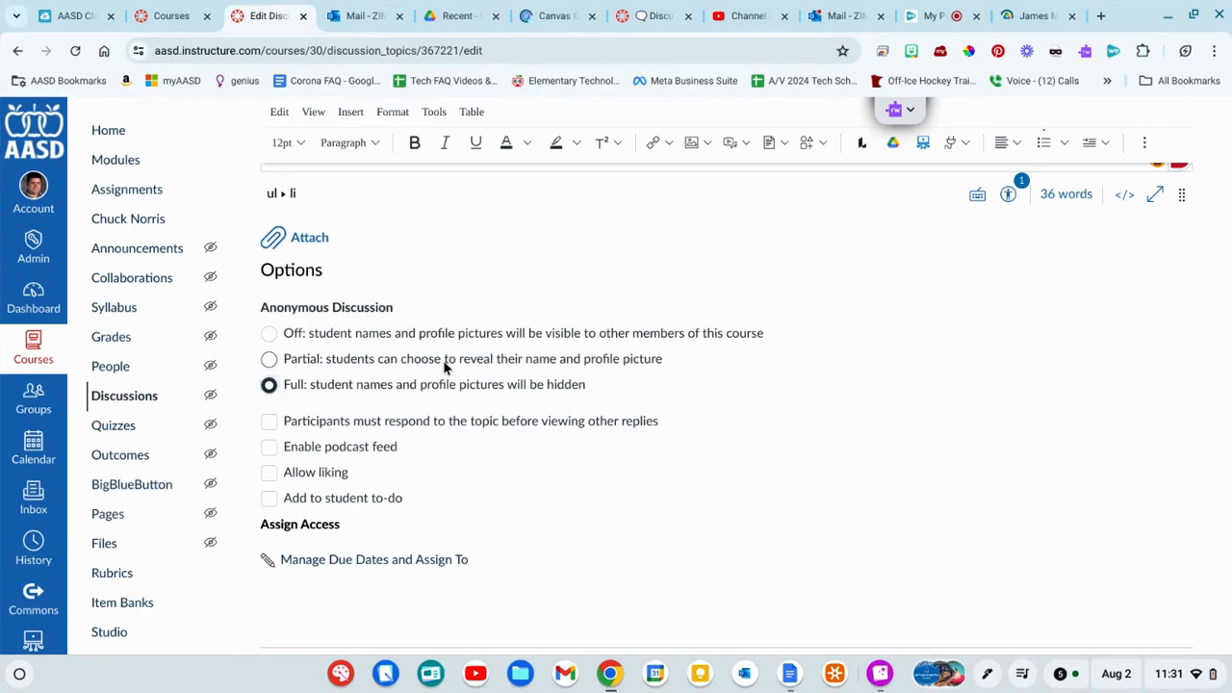
click(269, 358)
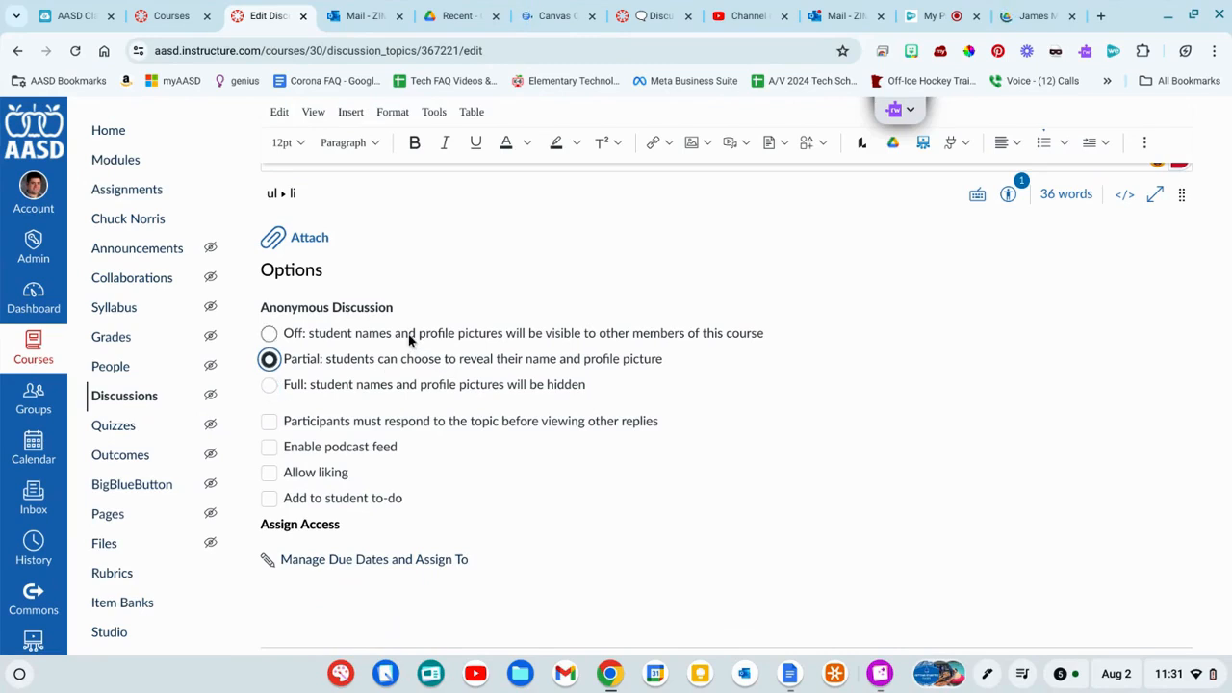
click(269, 333)
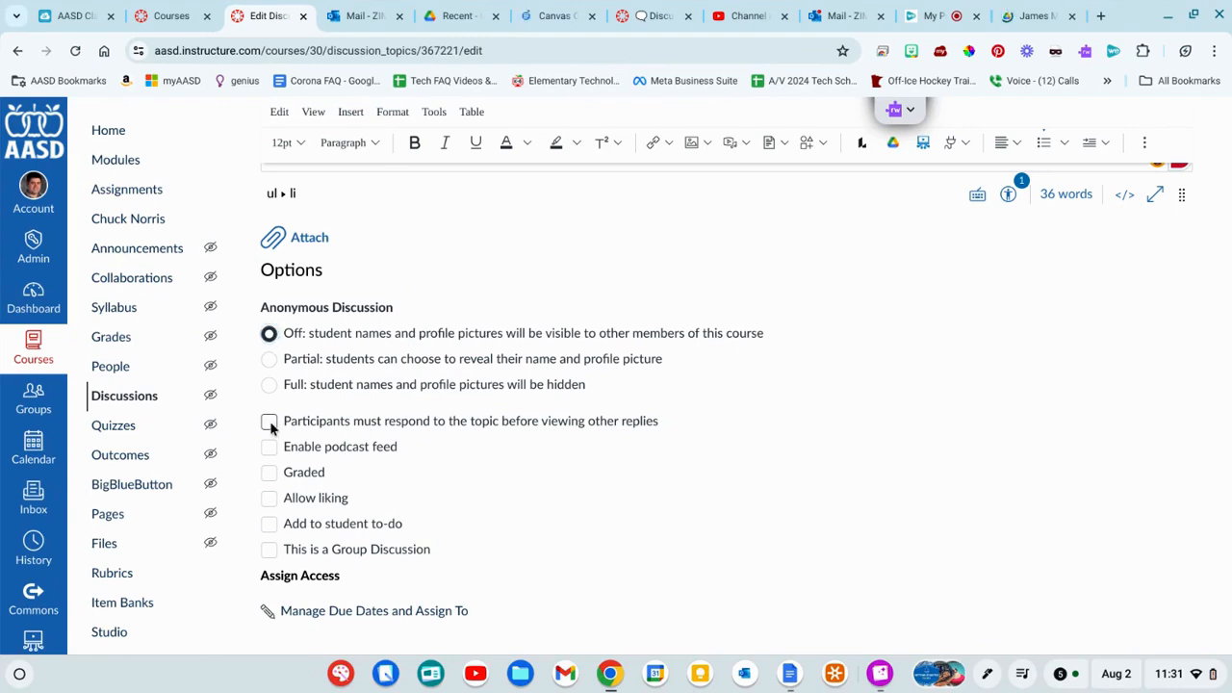
click(269, 420)
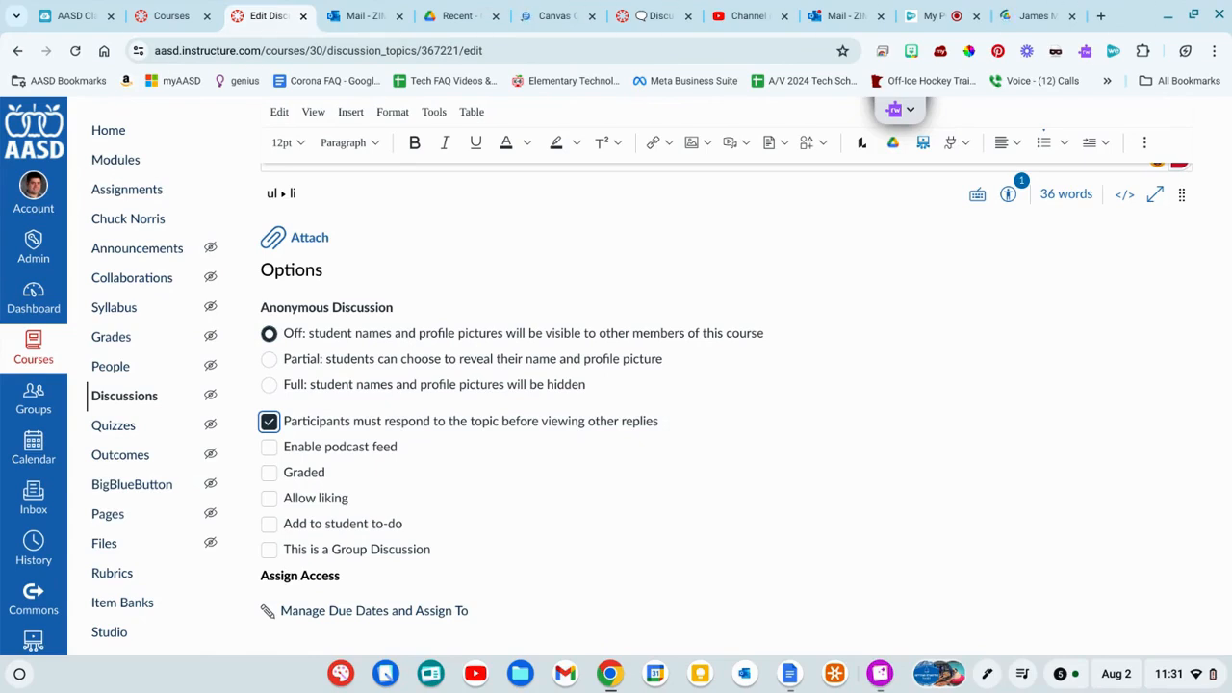
Leave the discussion ungraded and open the due dates and assignment settings
click(269, 472)
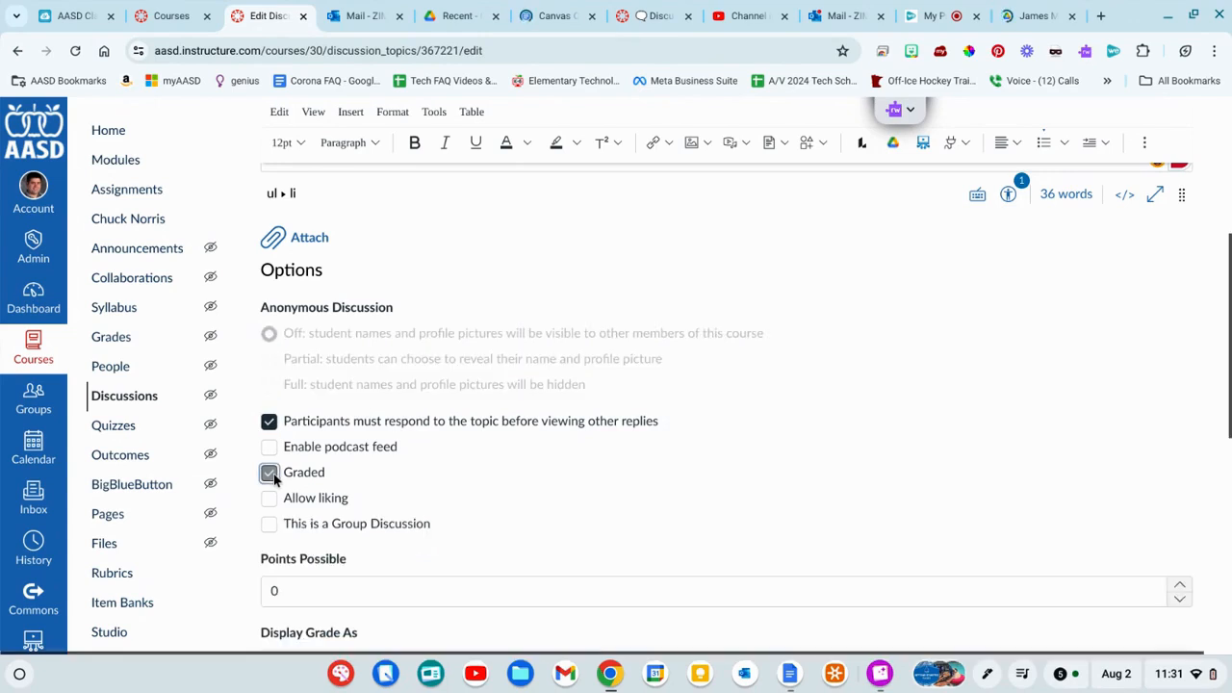
click(270, 471)
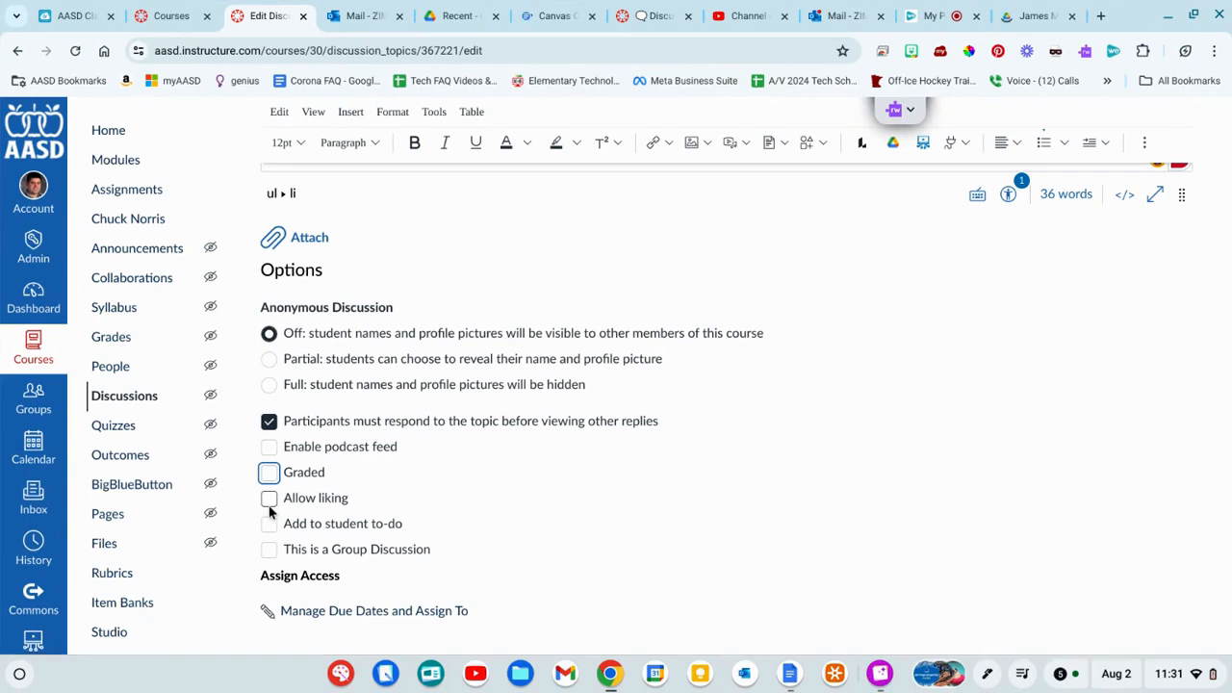
scroll(up, 3)
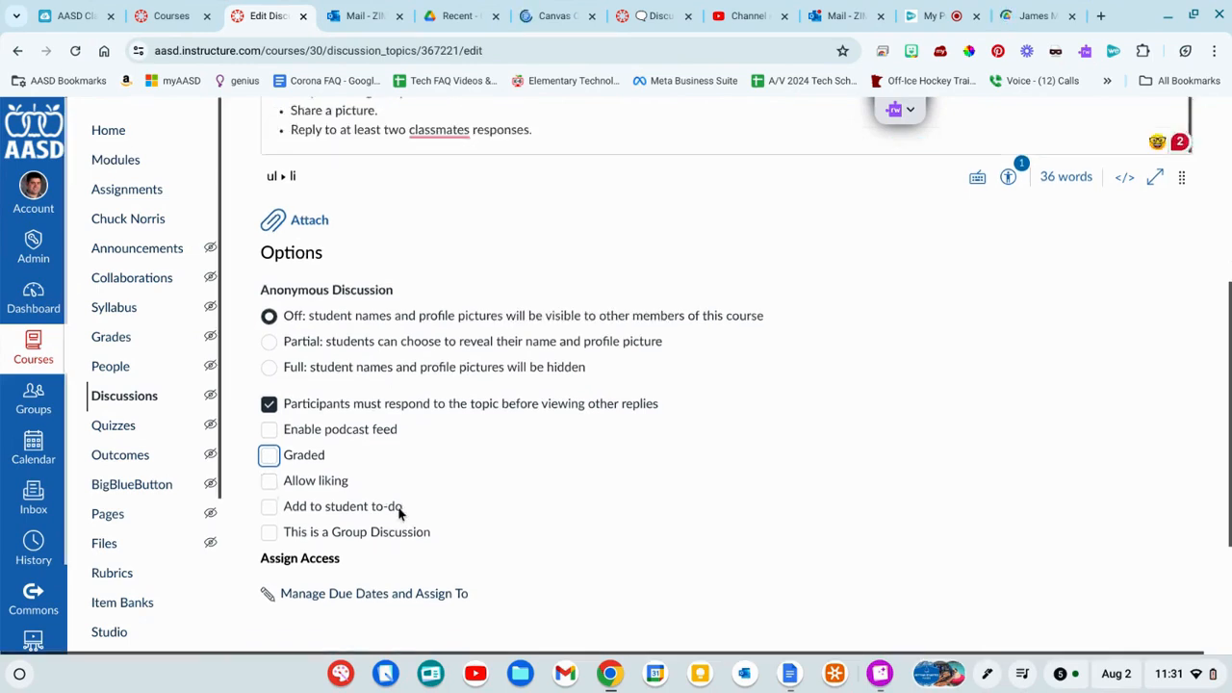
scroll(down, 3)
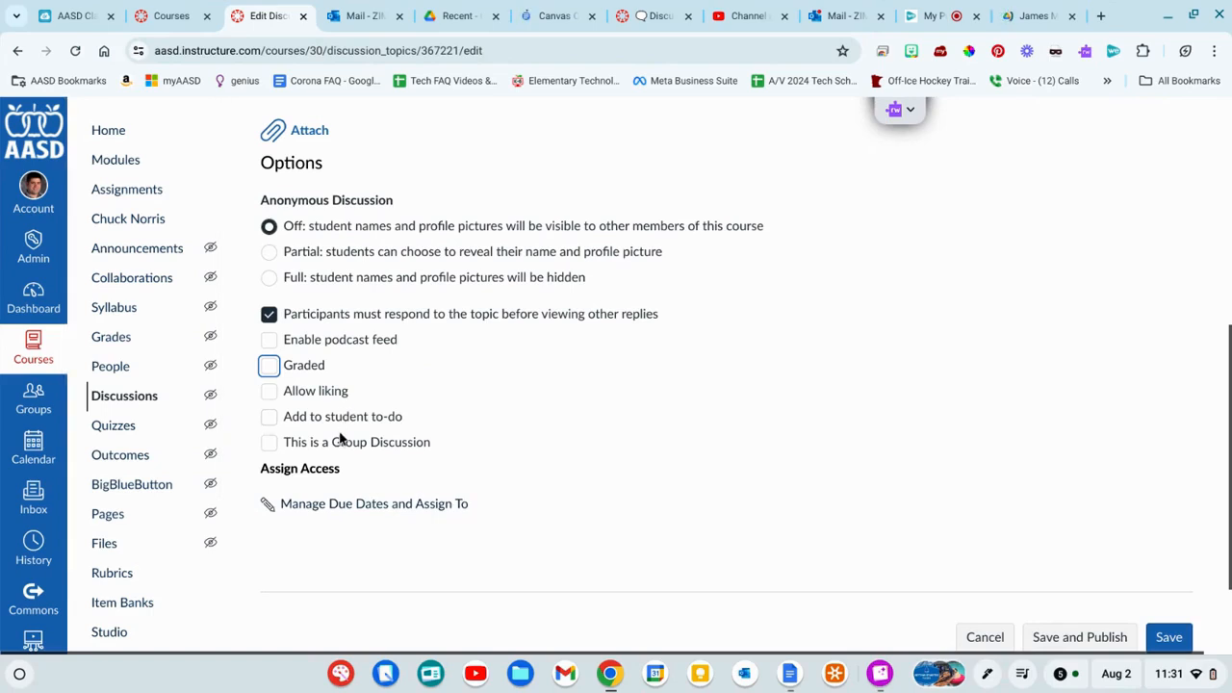
scroll(down, 3)
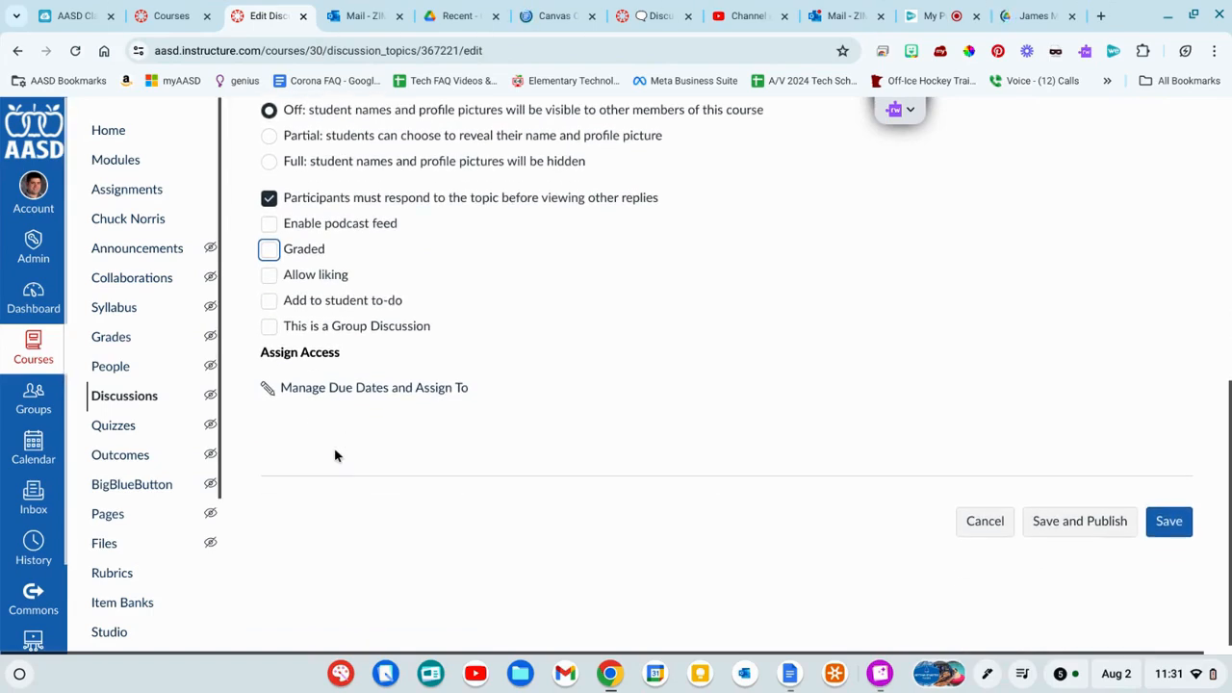
click(373, 387)
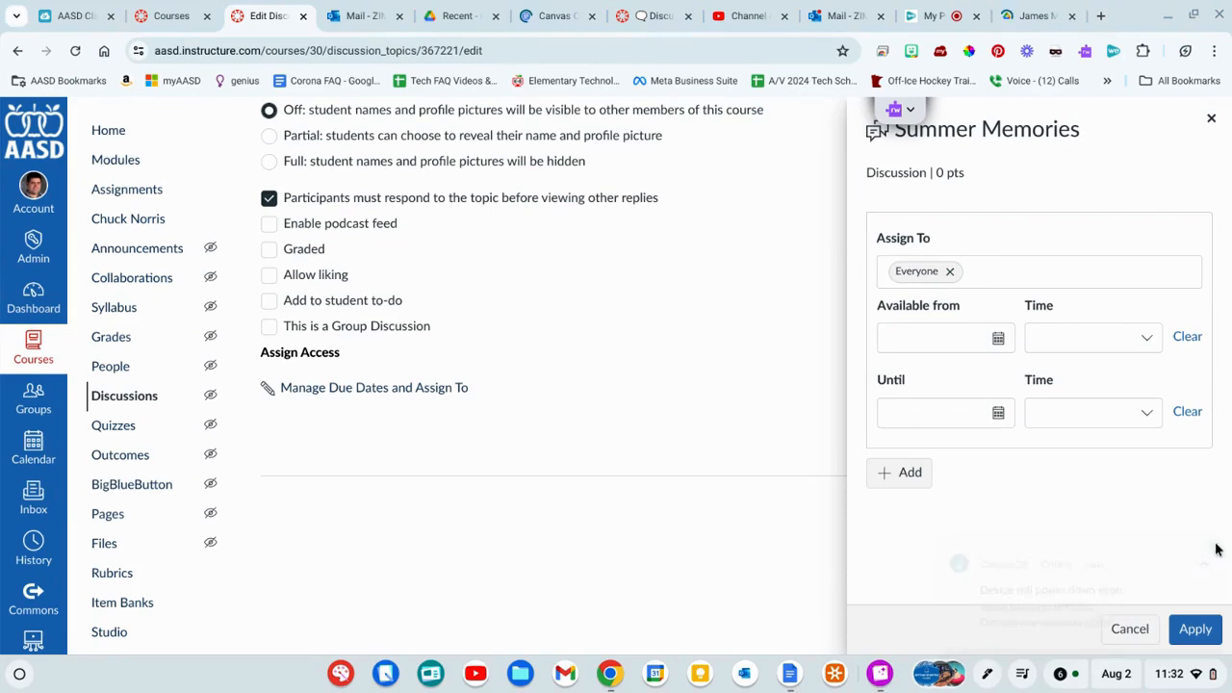
click(943, 336)
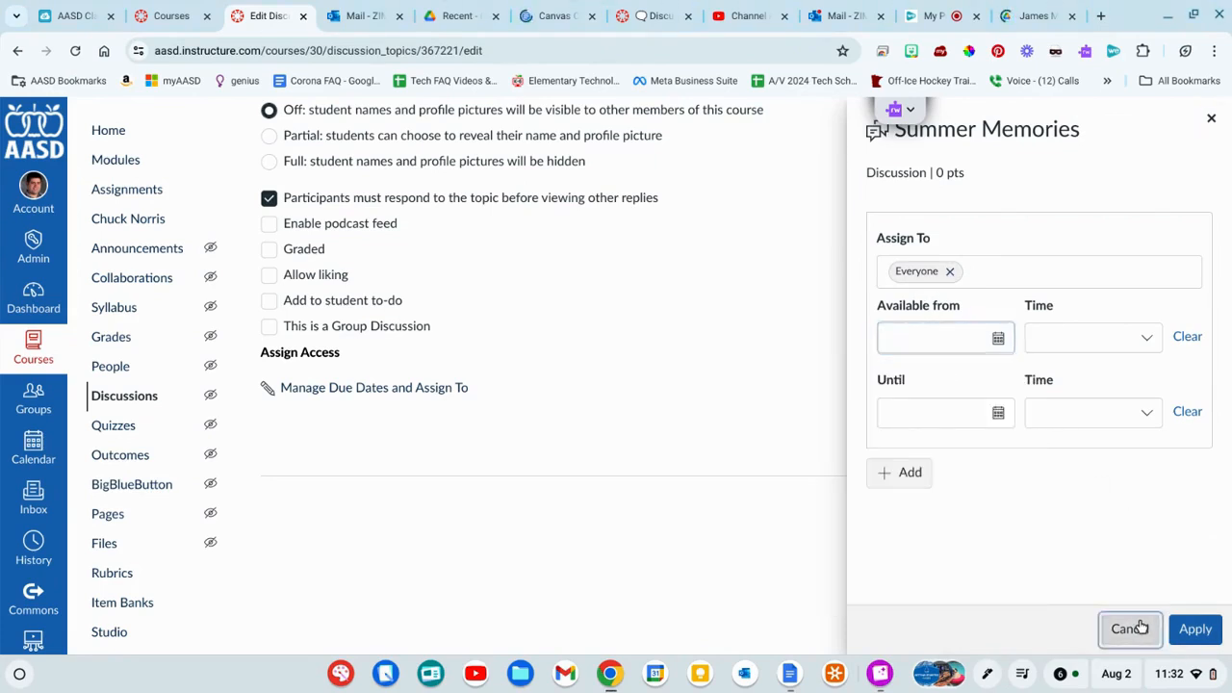
click(1128, 627)
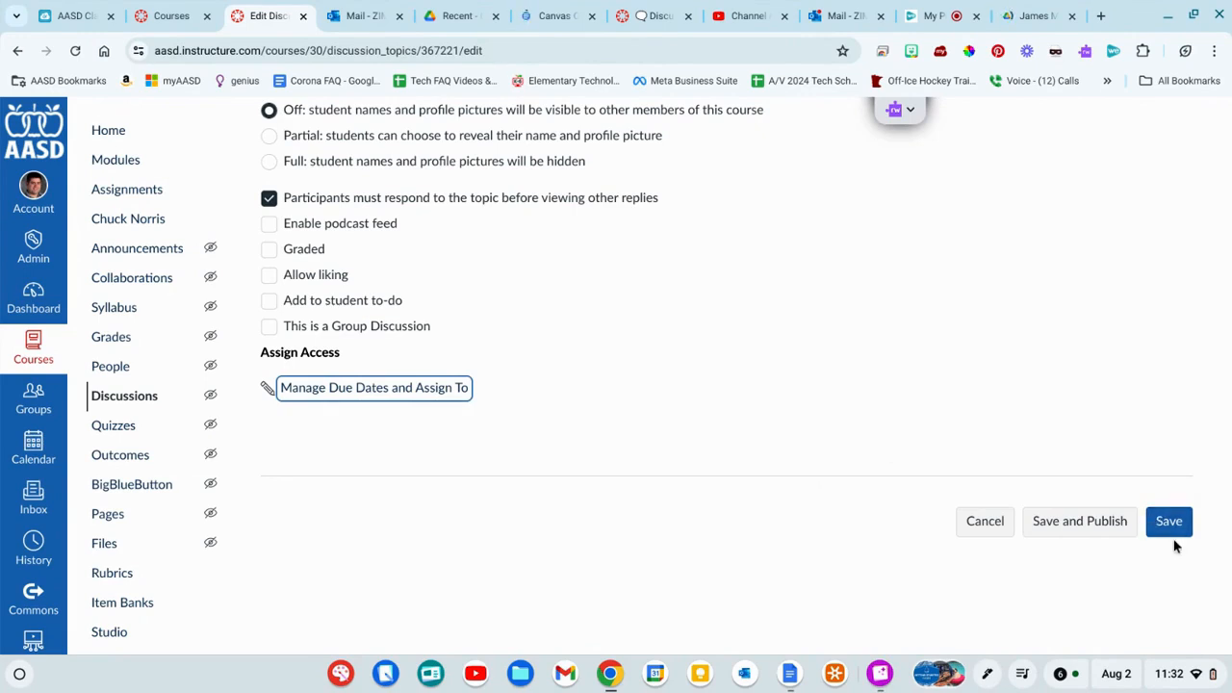
Save the Summer Memories discussion and review the finished topic page
scroll(up, 3)
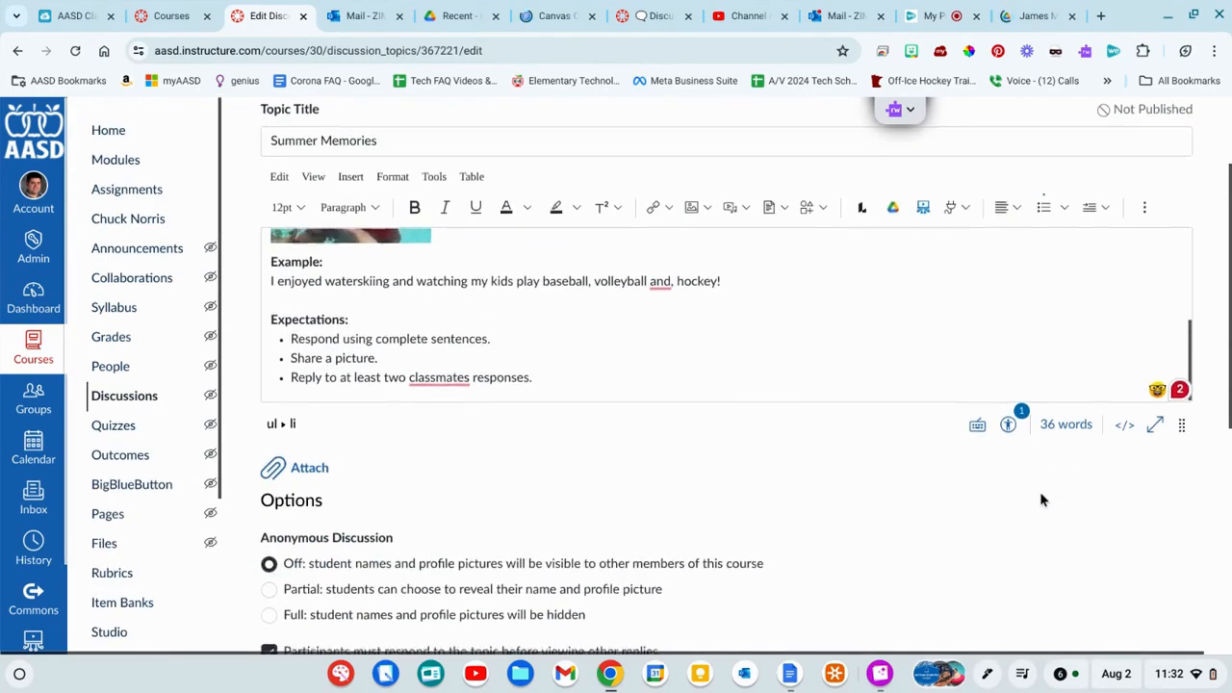
scroll(down, 3)
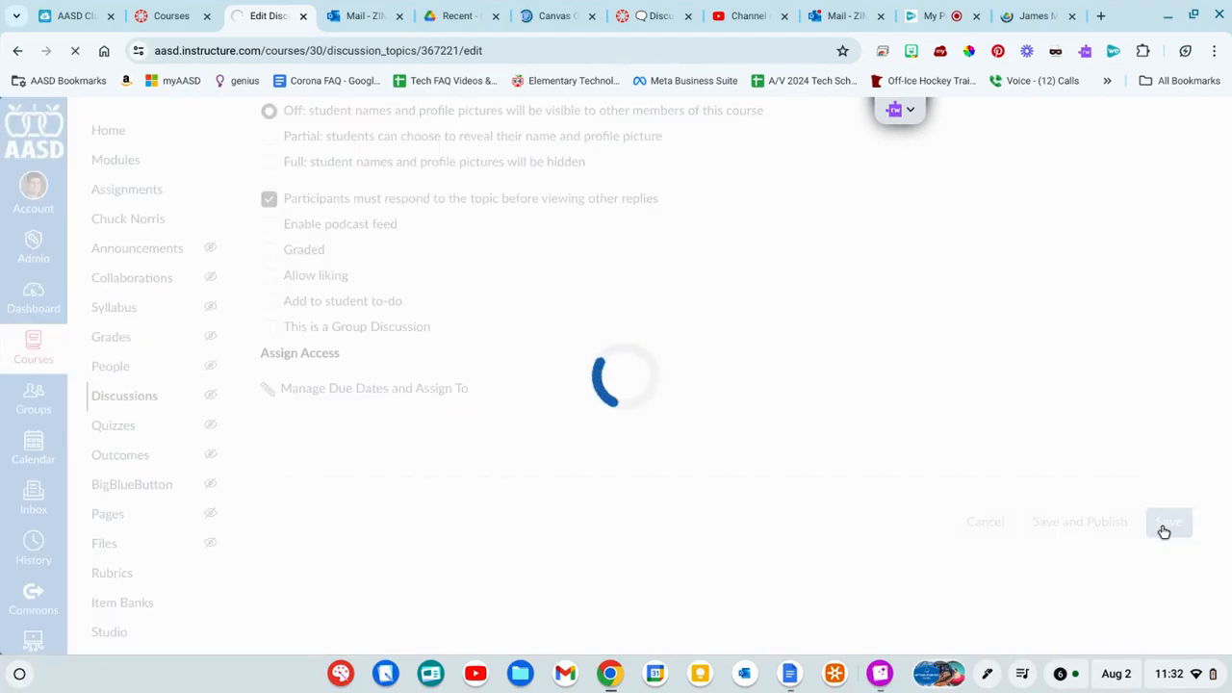
click(1168, 522)
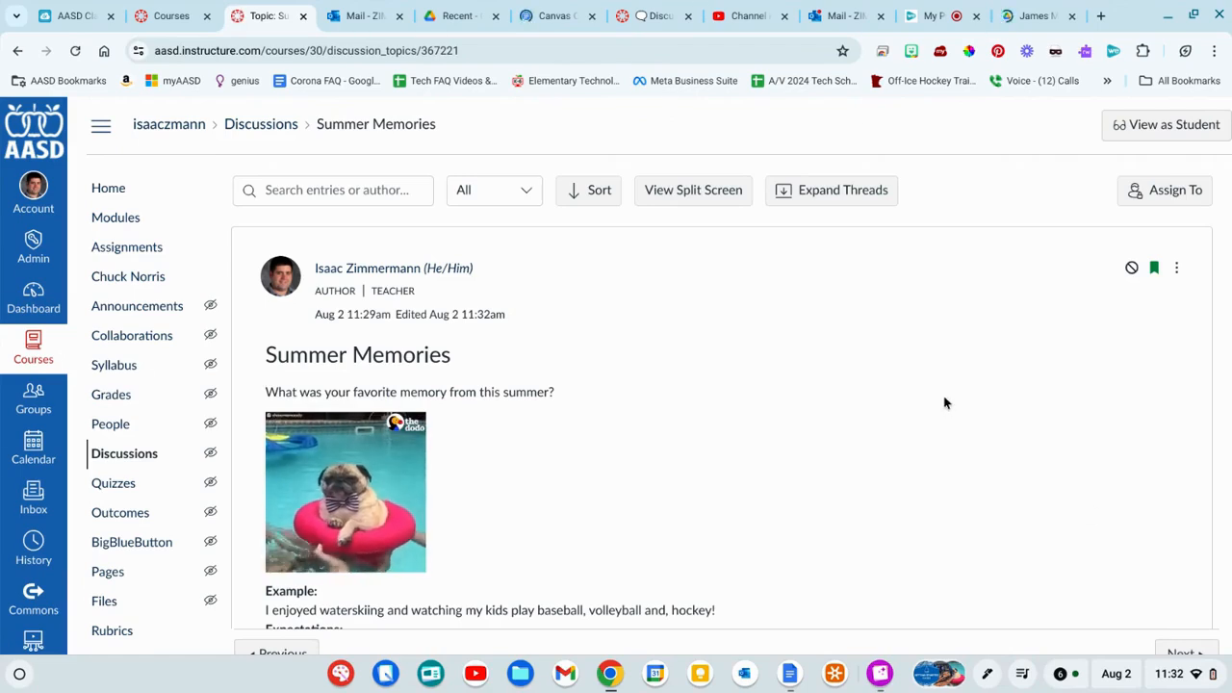
scroll(down, 3)
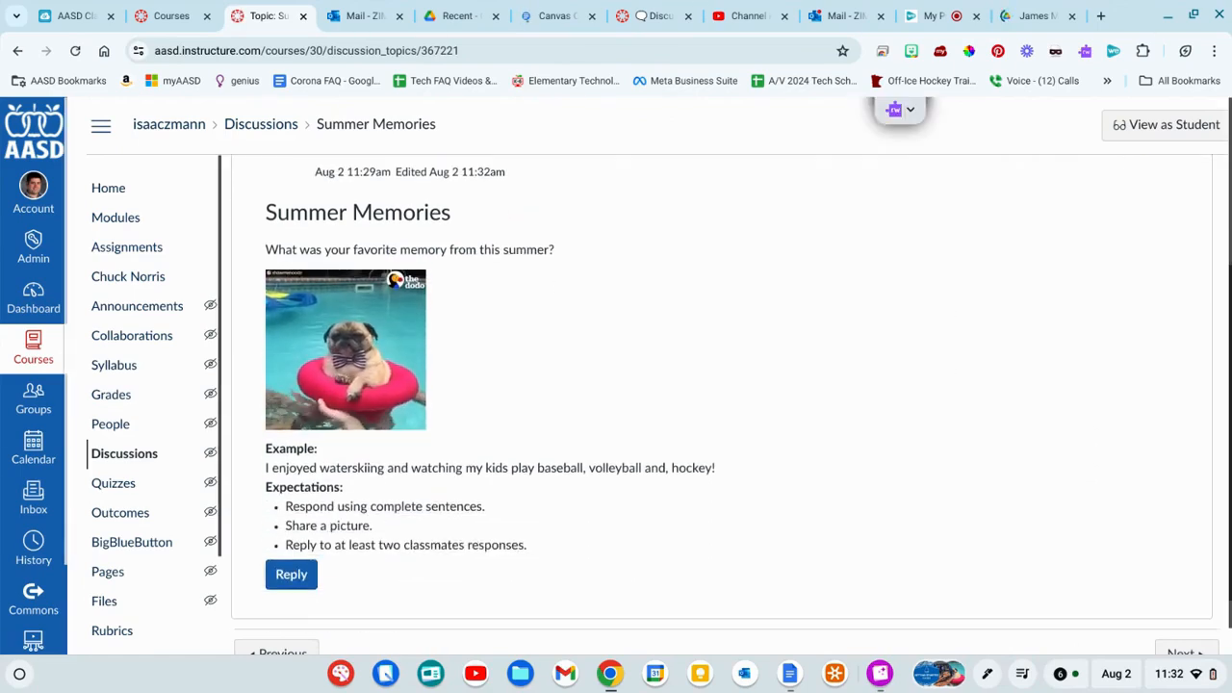
mouse_move(724, 468)
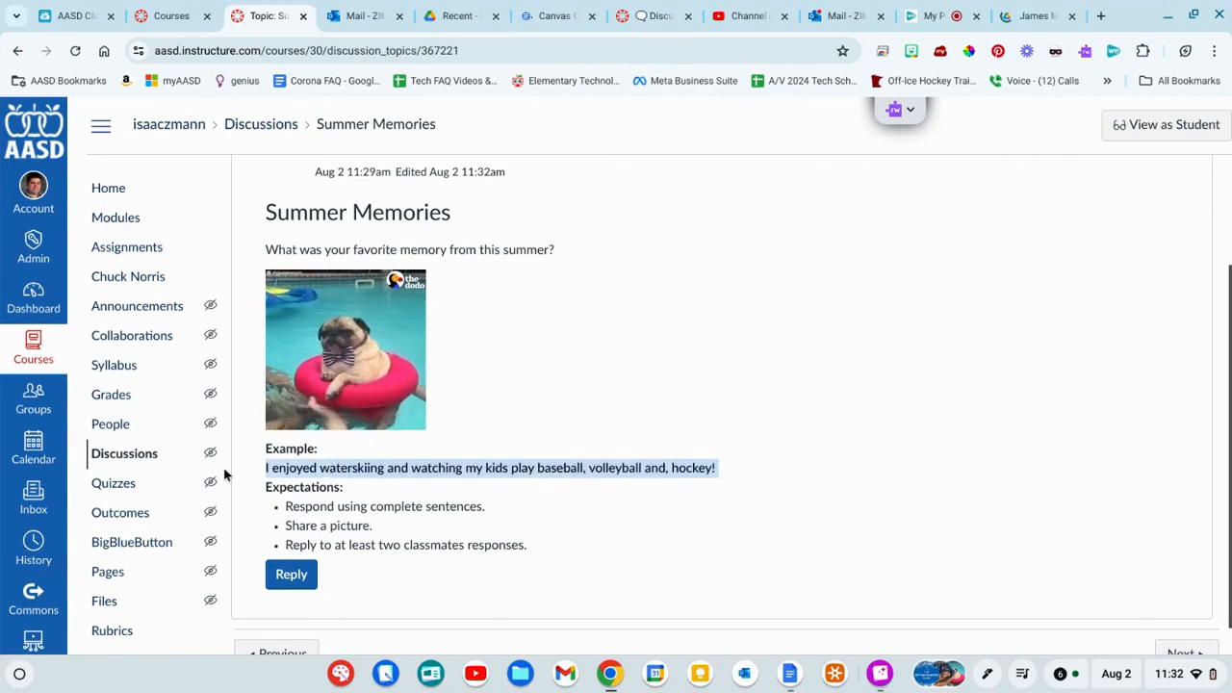
mouse_move(727, 614)
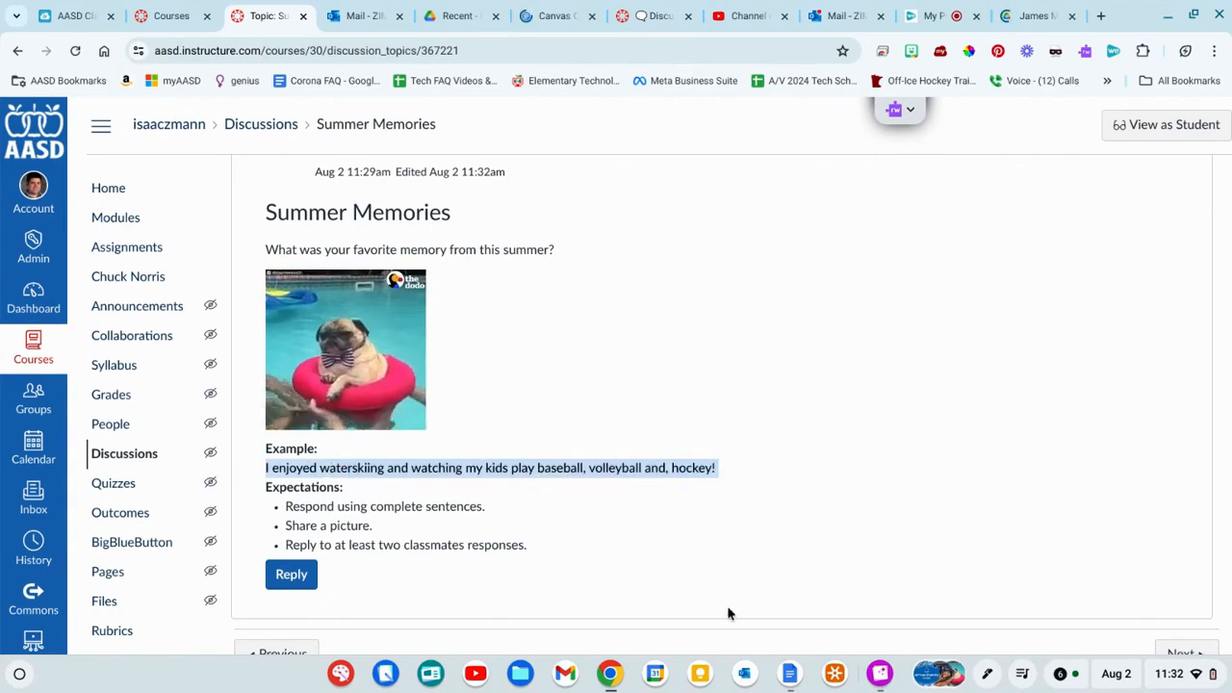
Begin writing a reply to the Summer Memories discussion
scroll(up, 3)
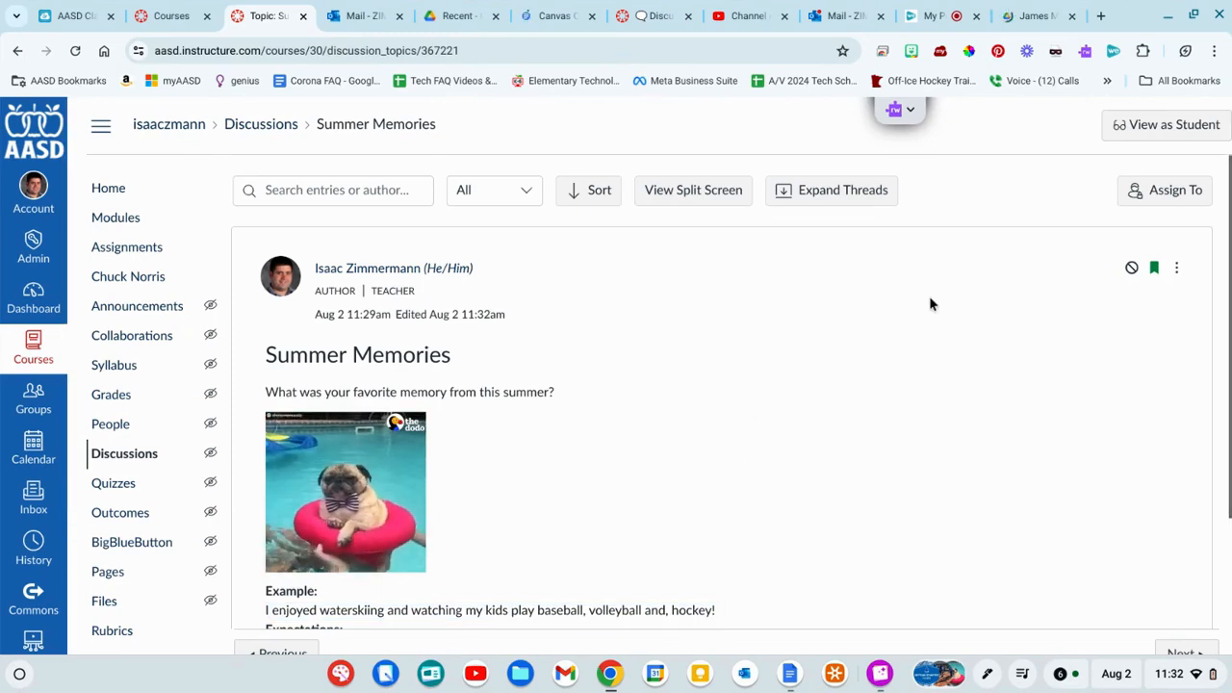
scroll(up, 3)
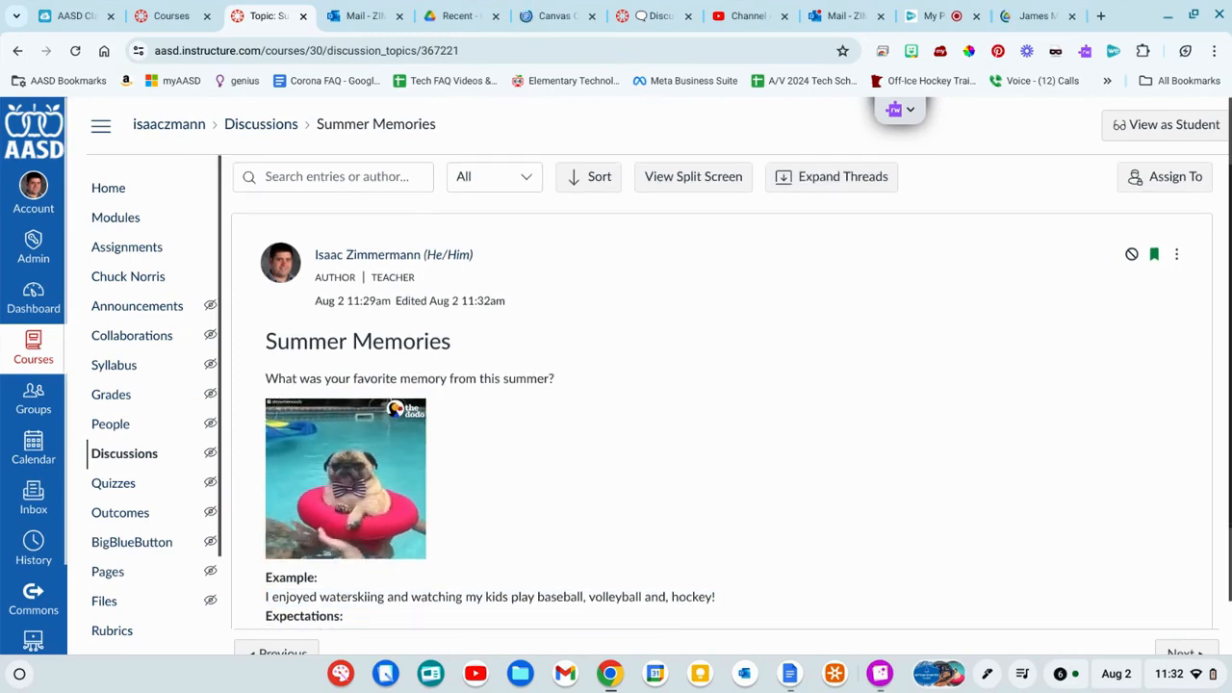
scroll(down, 3)
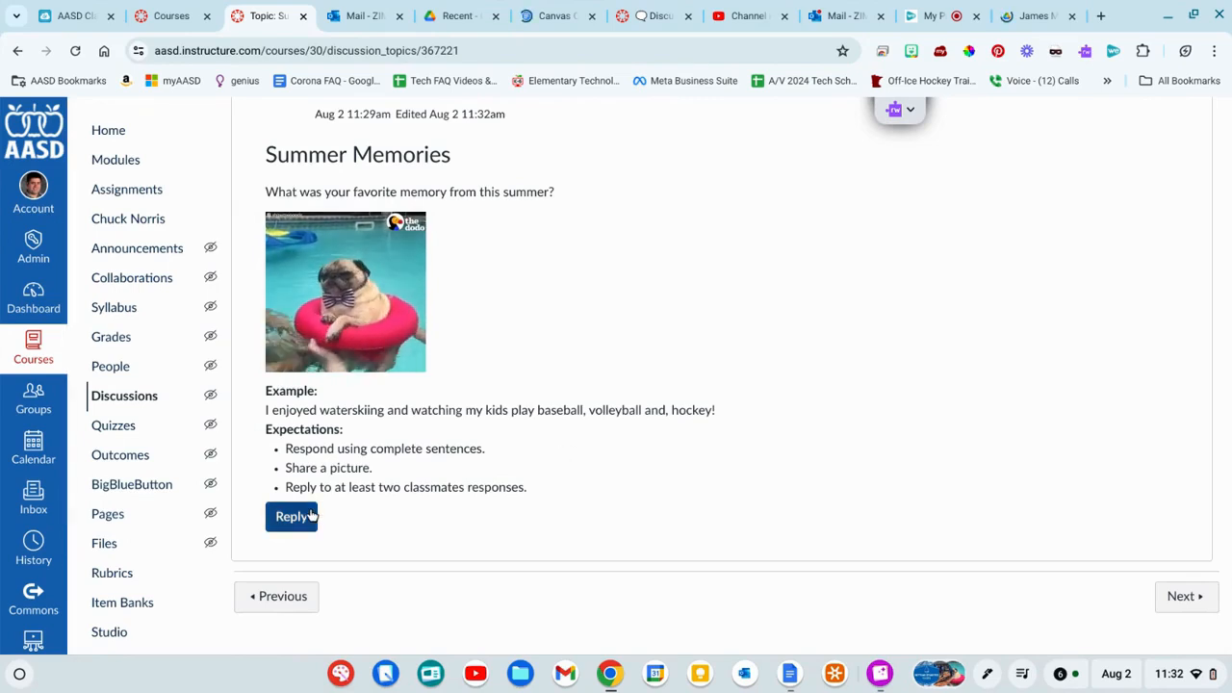
click(290, 516)
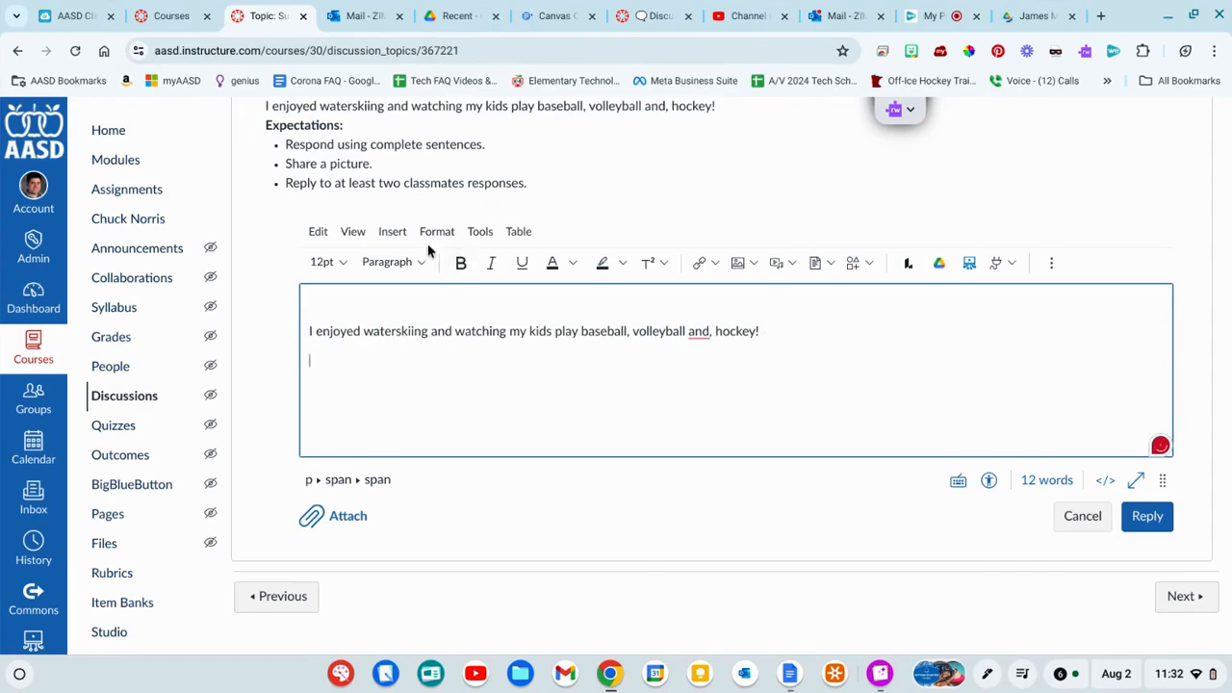
Upload IMG_2252.jpg from the computer into the reply beneath the waterskiing sentence
click(737, 262)
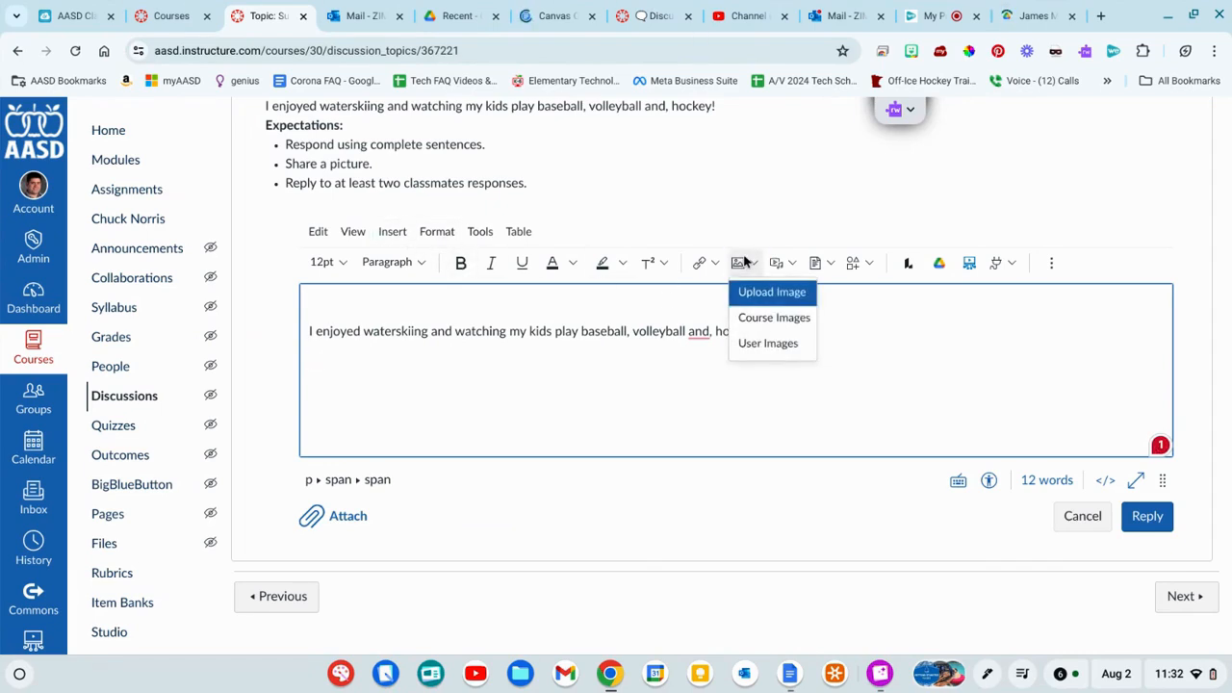
click(770, 293)
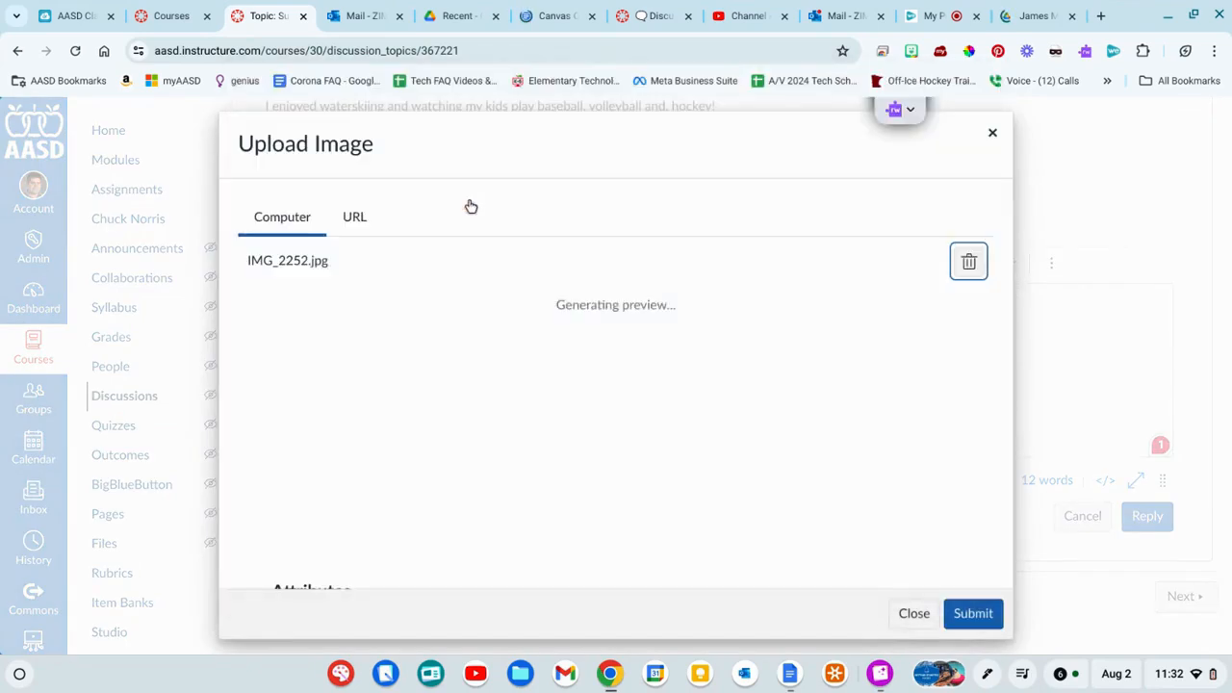
click(912, 612)
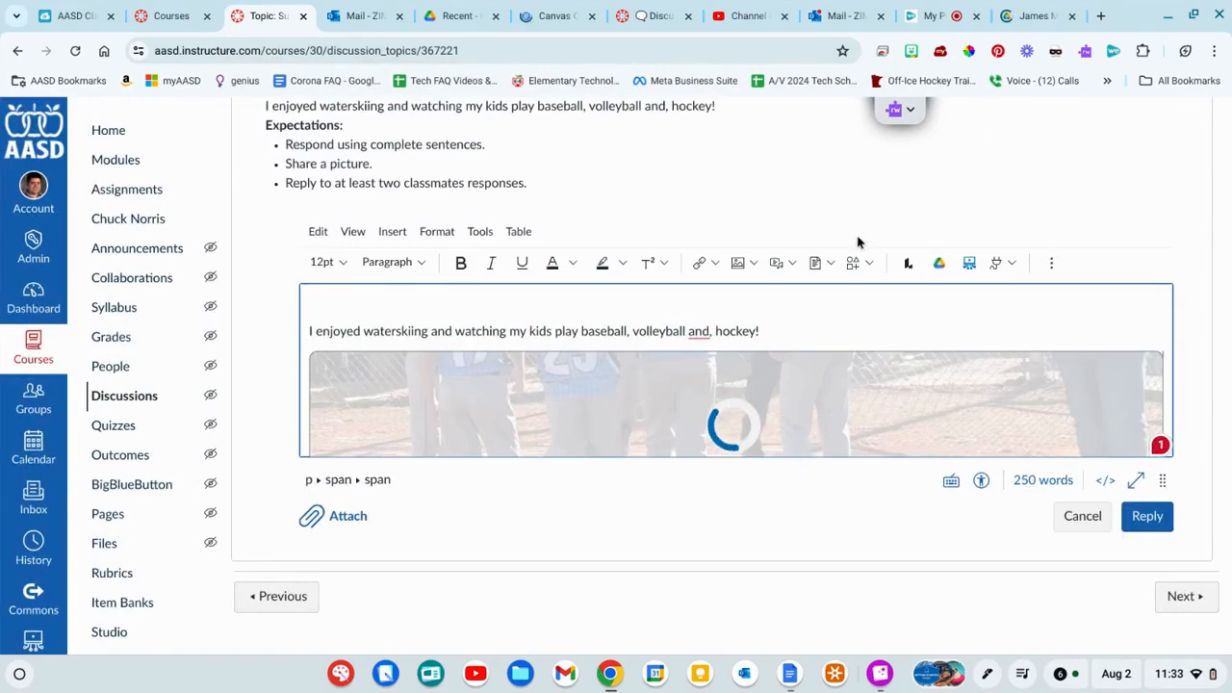
Look at the Upload/Record Media dialog's Record tab and close it without adding media
scroll(down, 3)
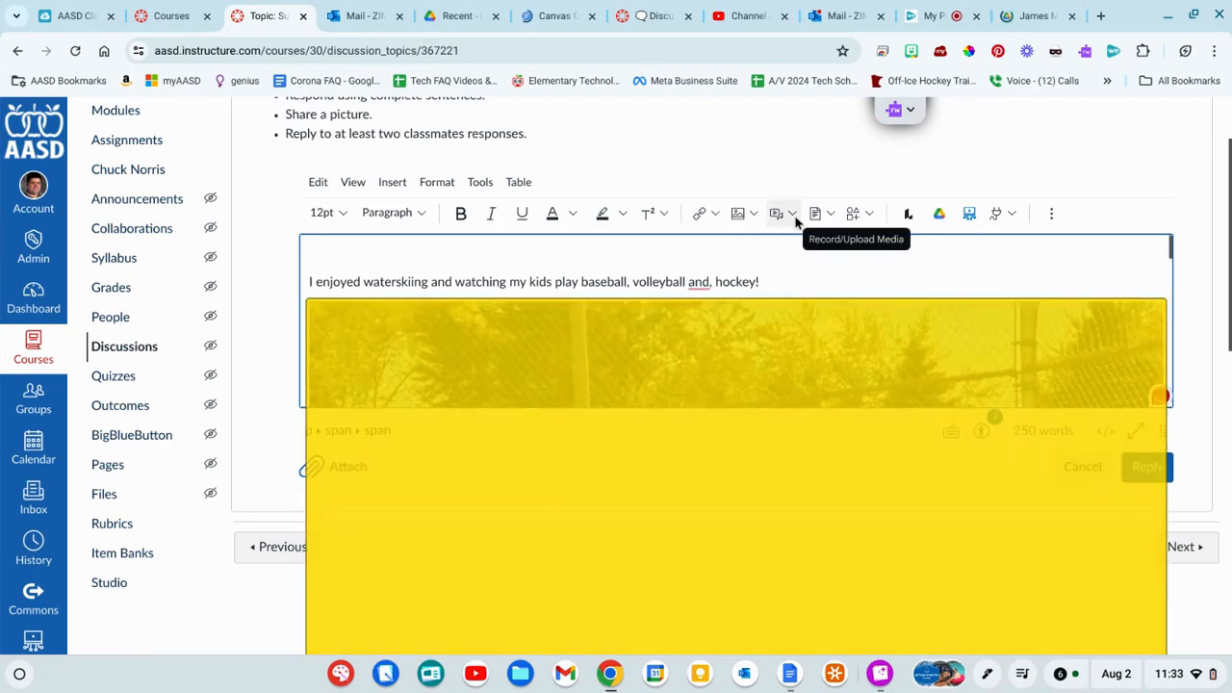
click(778, 212)
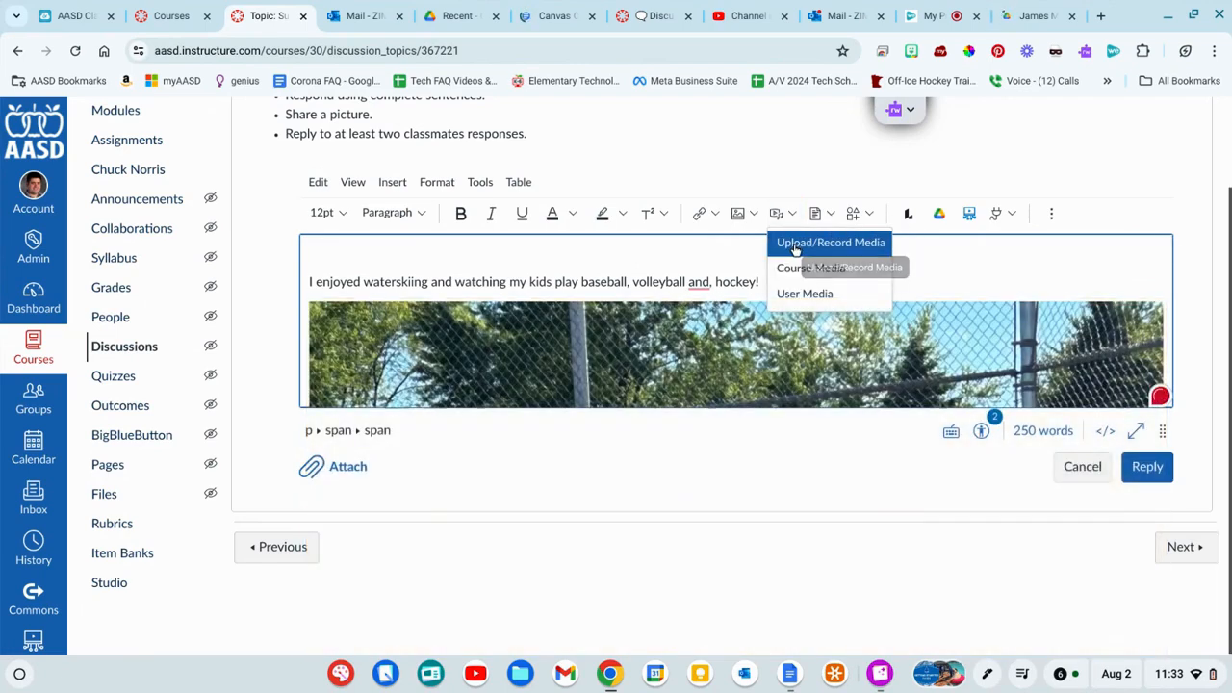
click(830, 242)
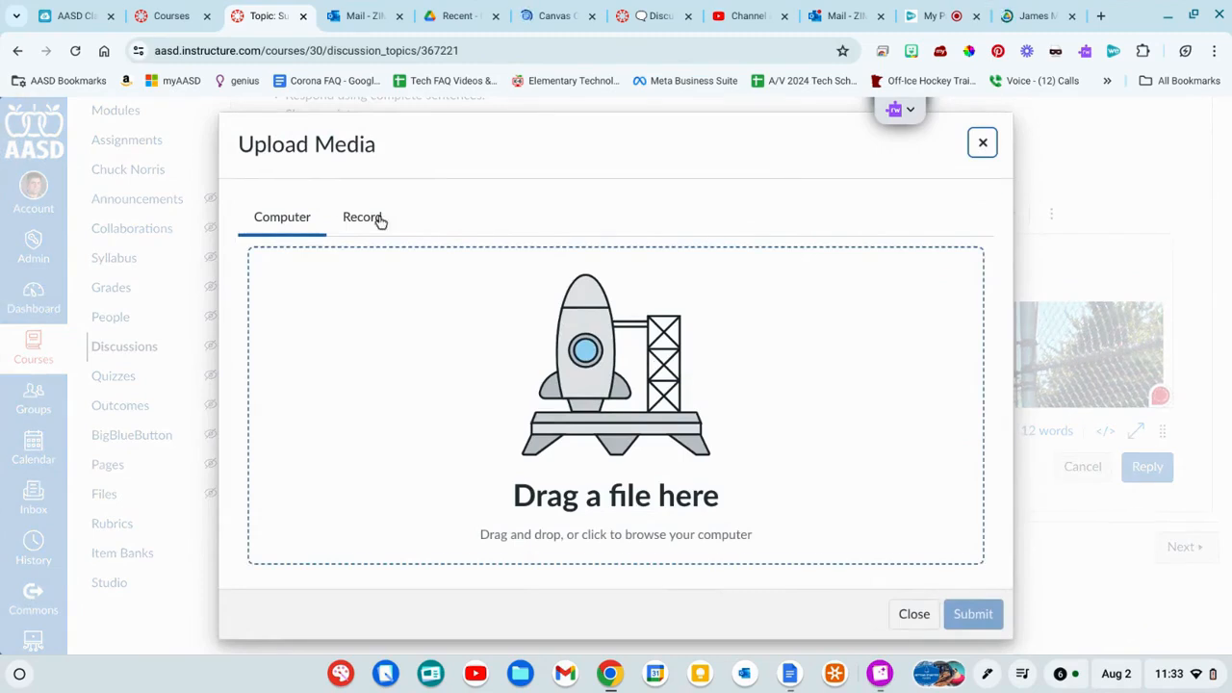
mouse_move(385, 227)
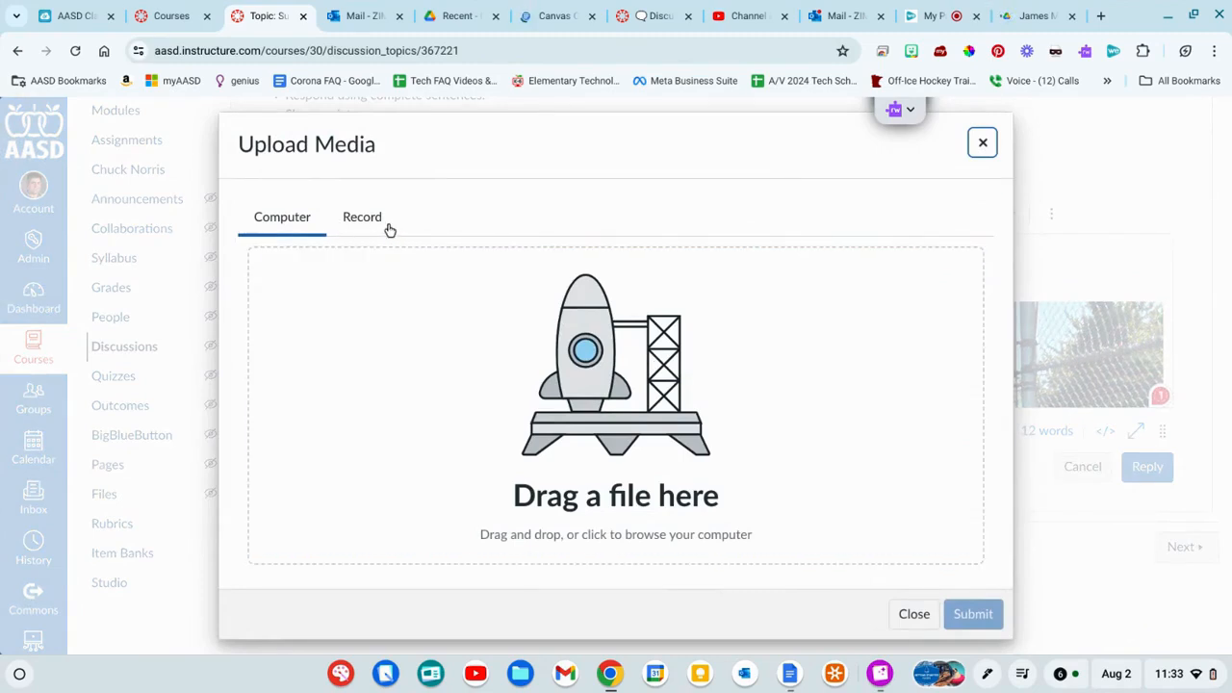
click(362, 216)
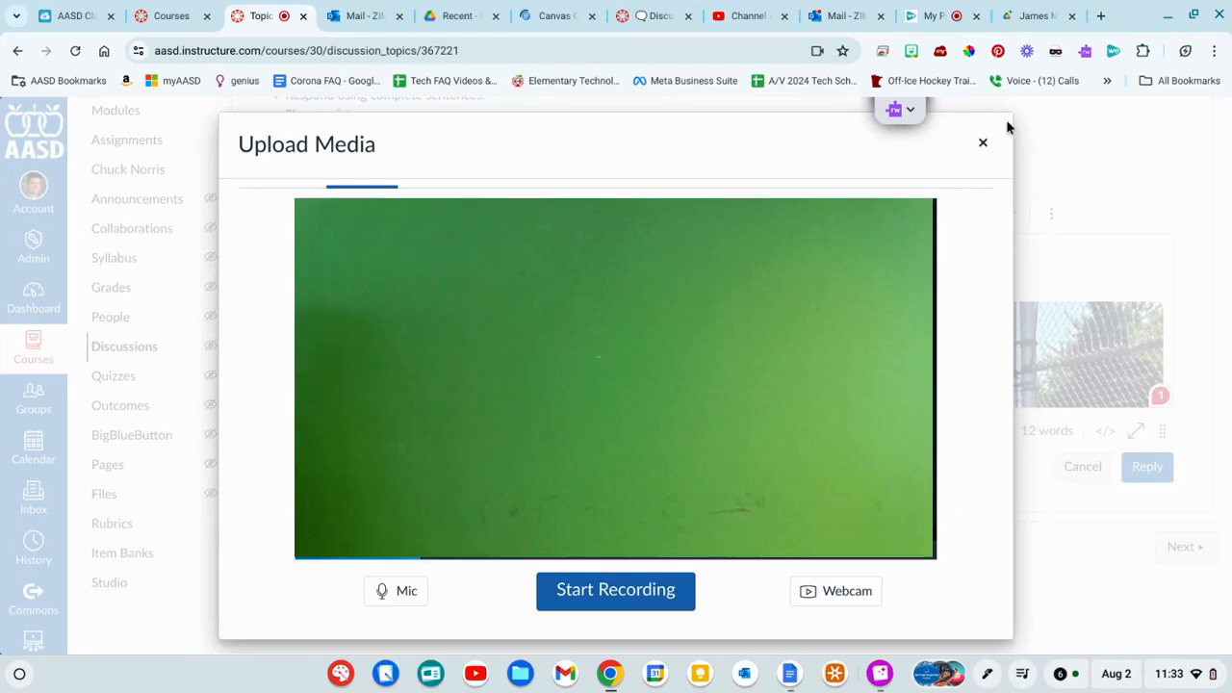
click(981, 143)
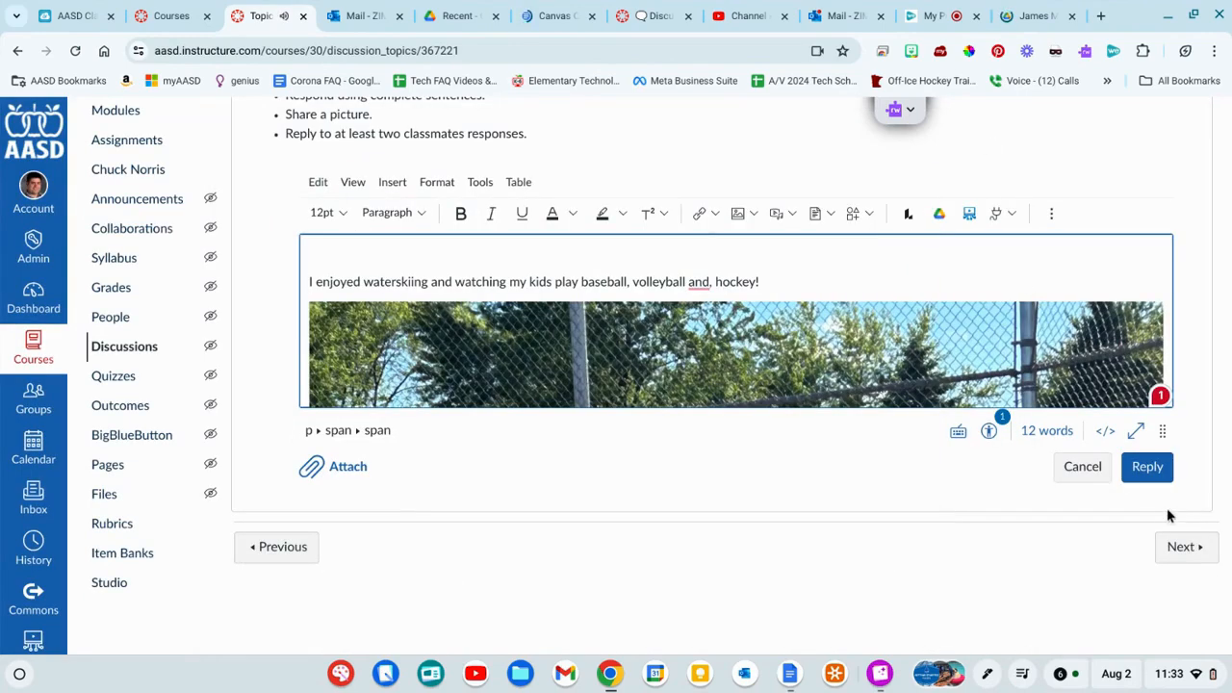
Post the reply with the sentence and photo to Summer Memories
click(1147, 467)
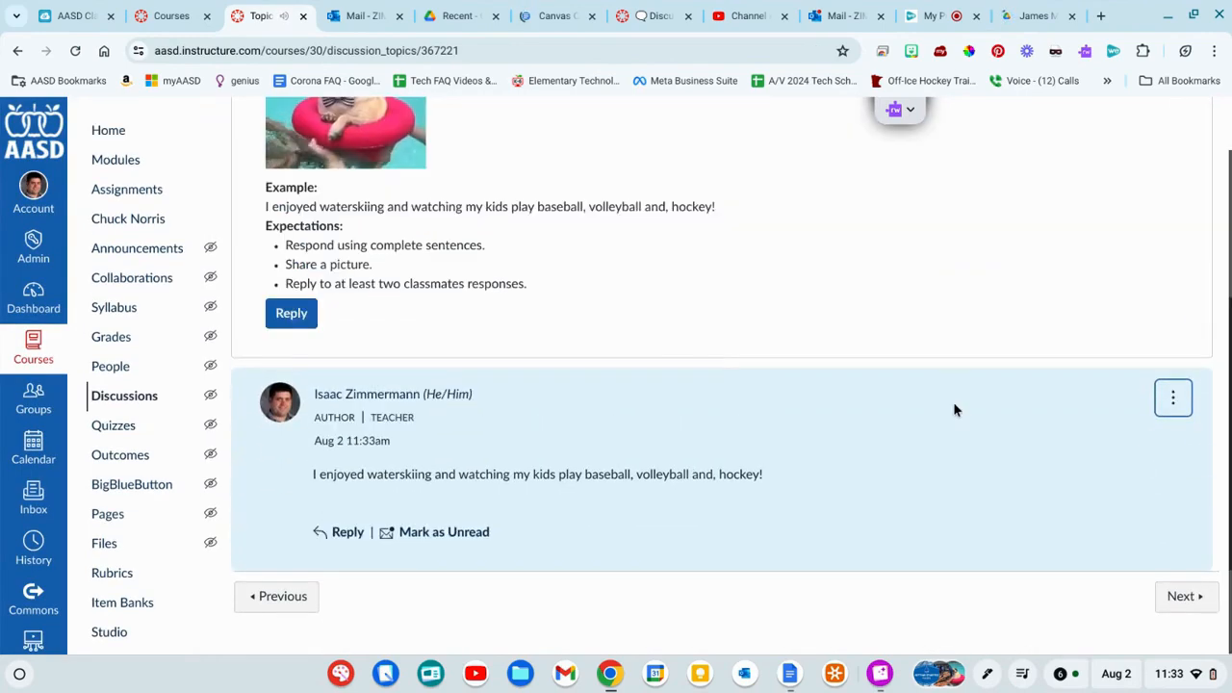
scroll(up, 3)
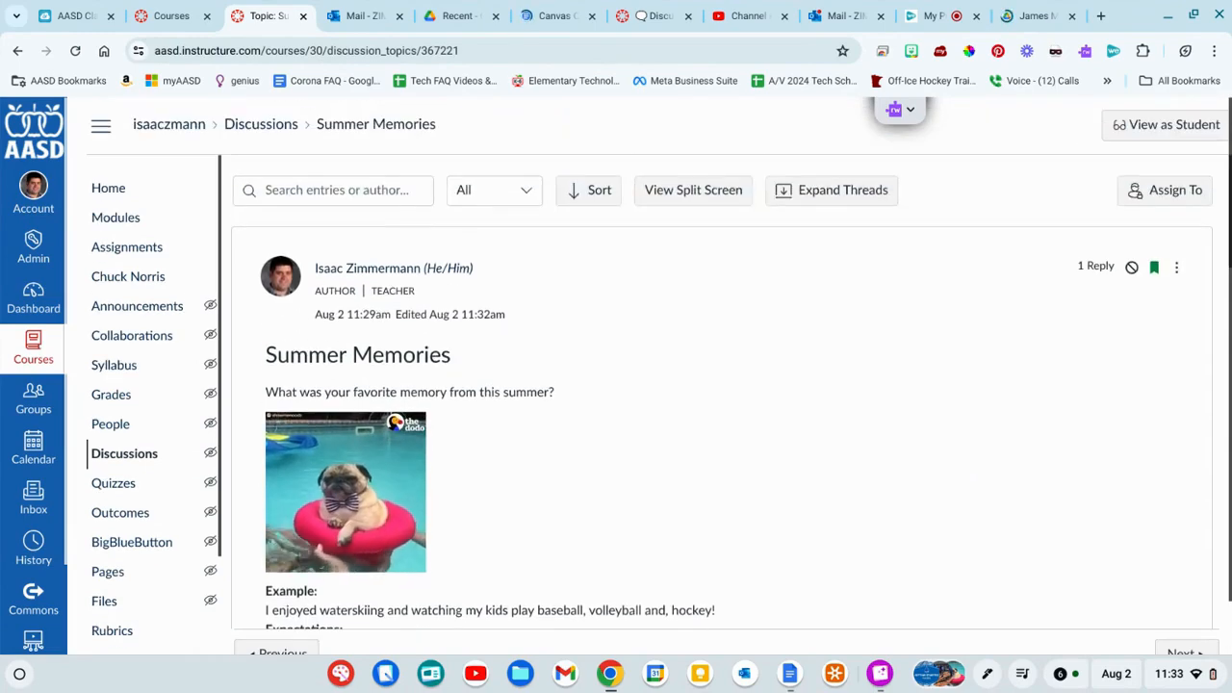
scroll(down, 3)
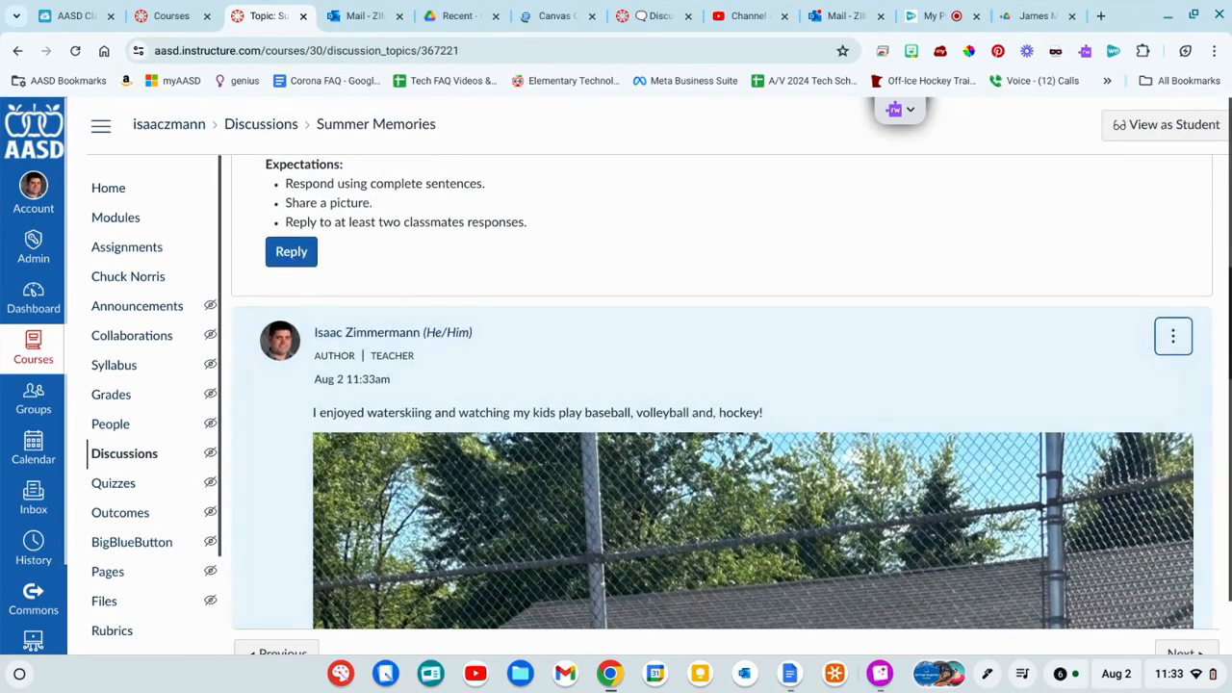